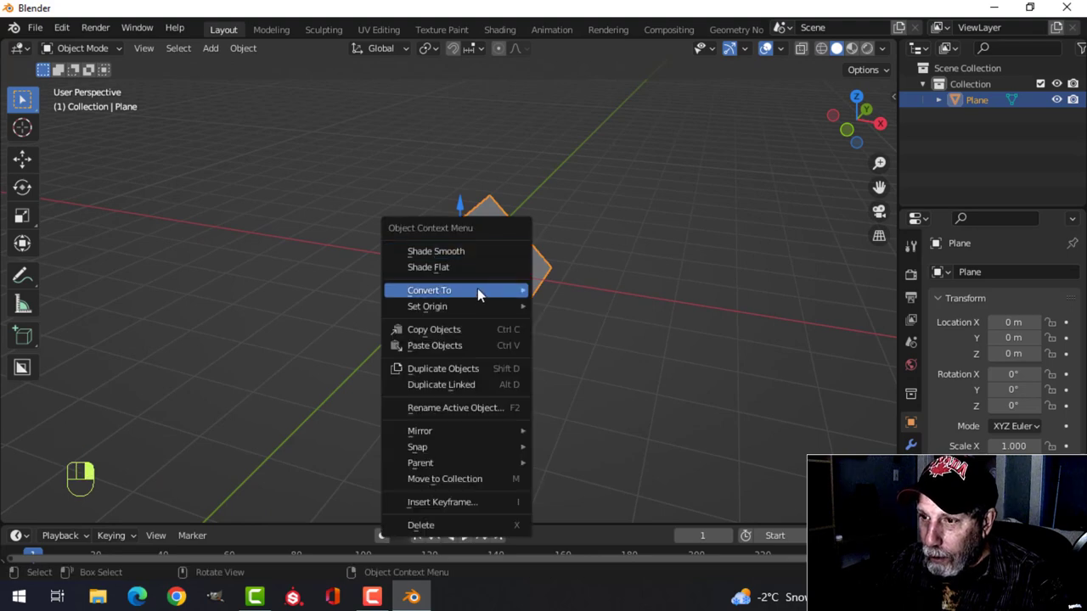
Step: Add a particle system to the plane and switch its type to Hair
left_click(427, 306)
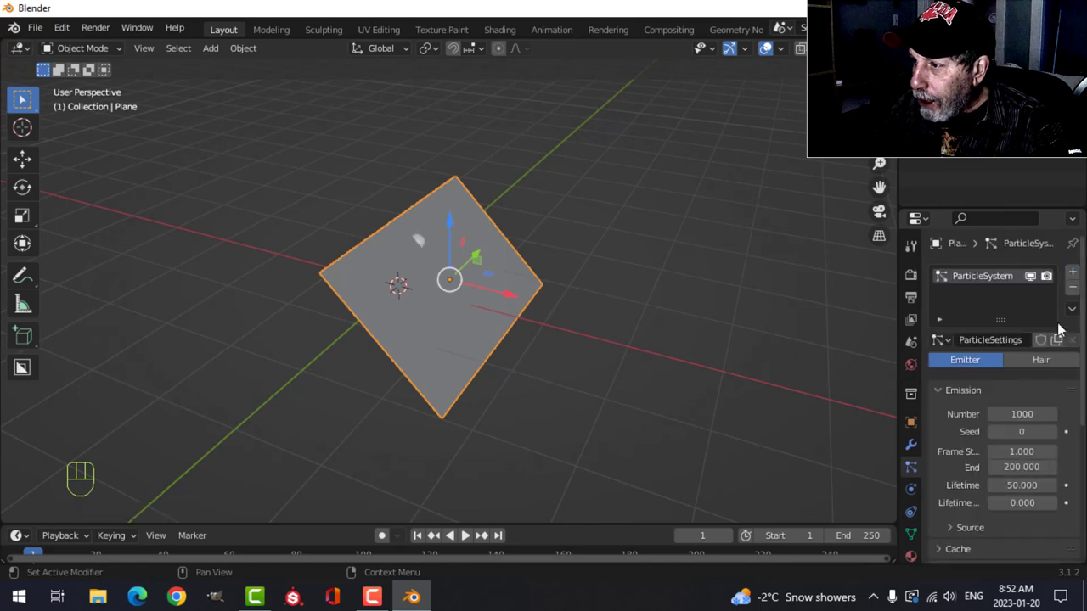
left_click(1040, 360)
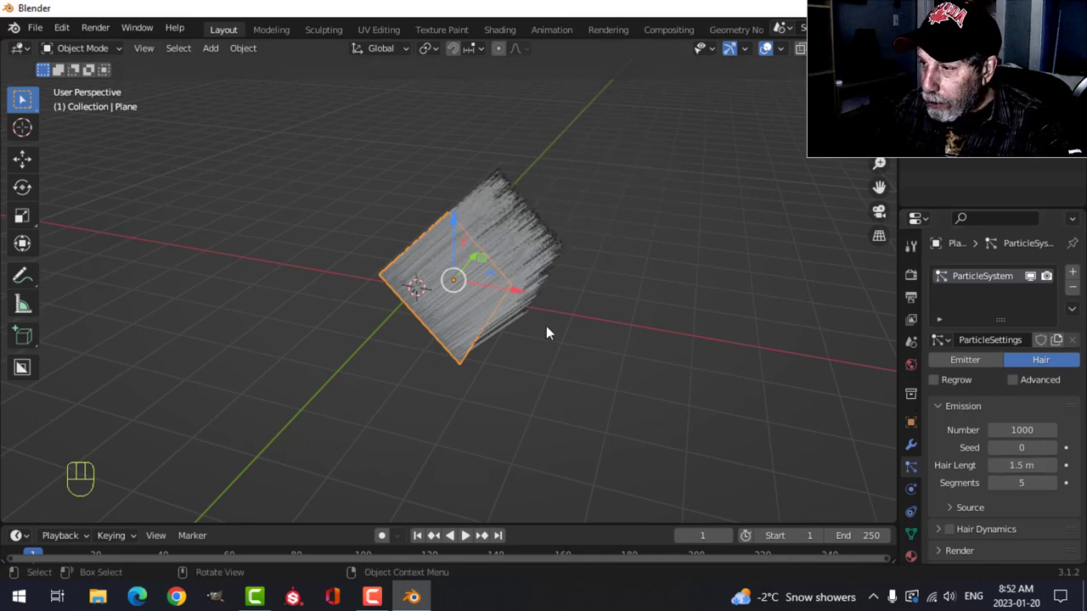
Step: Set the hair Children to Simple and view the plane from the front
scroll("down", 3)
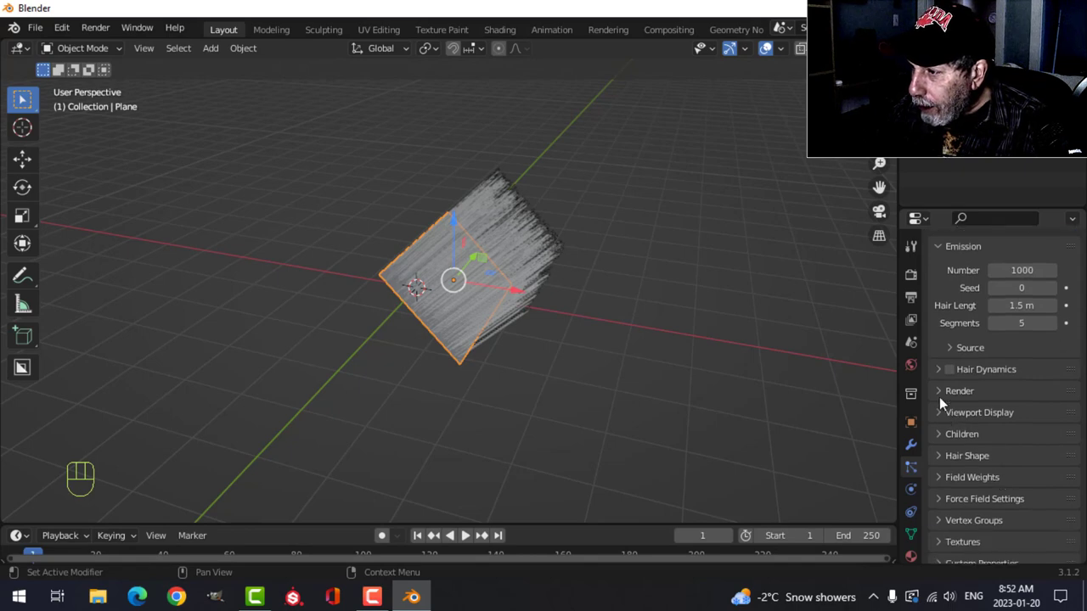
left_click(960, 391)
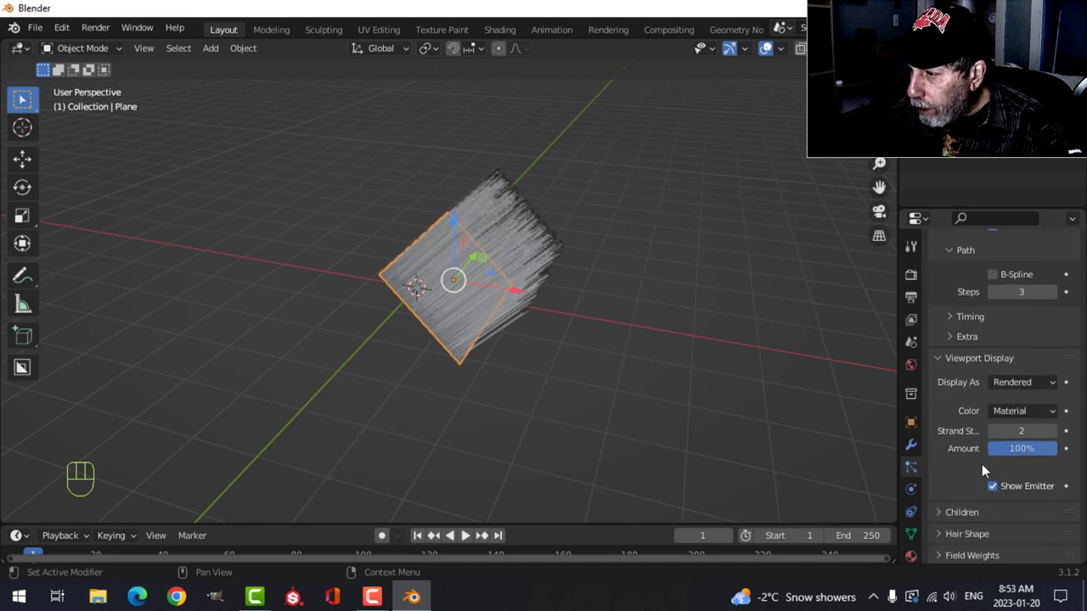
scroll("down", 3)
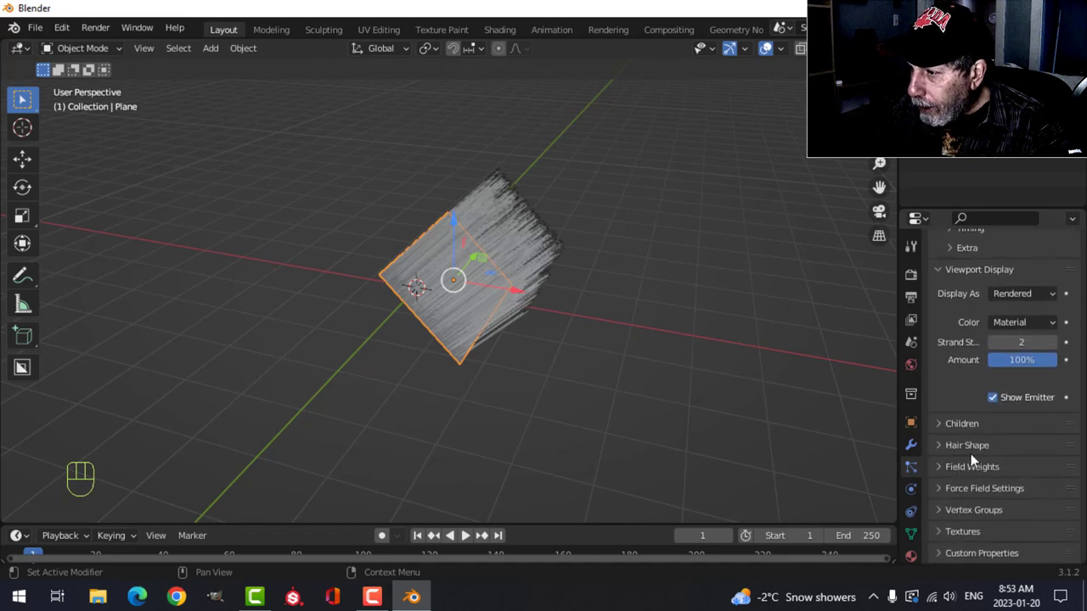
left_click(961, 422)
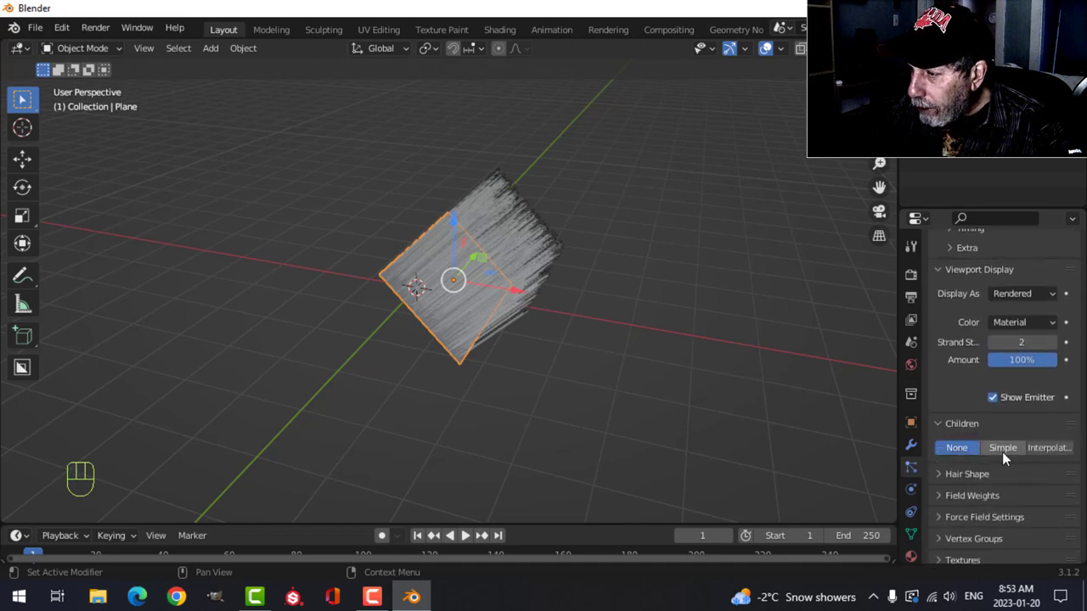
left_click(1002, 448)
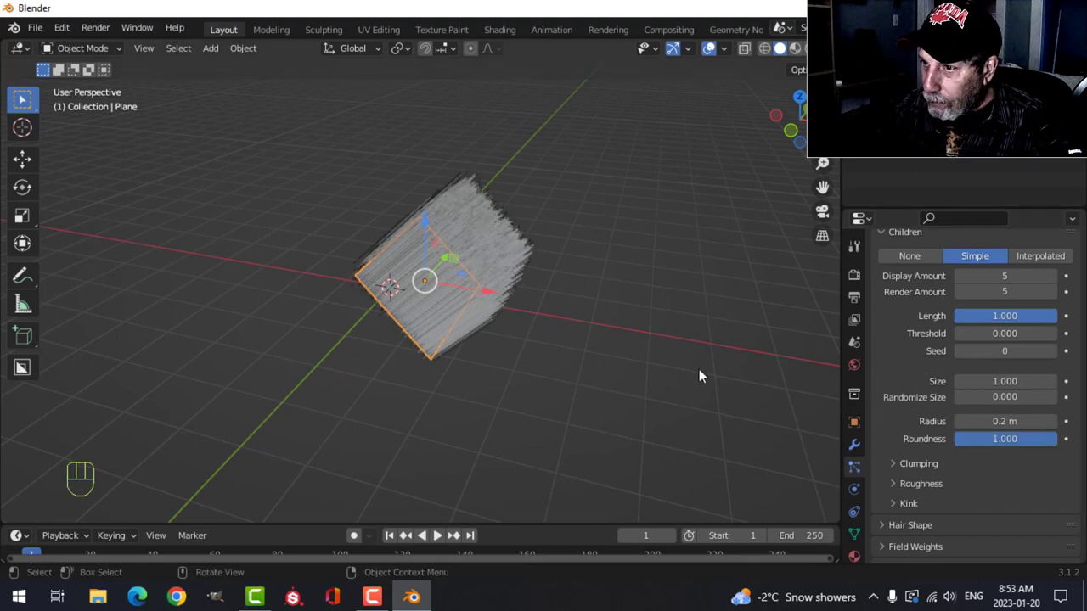
key("1")
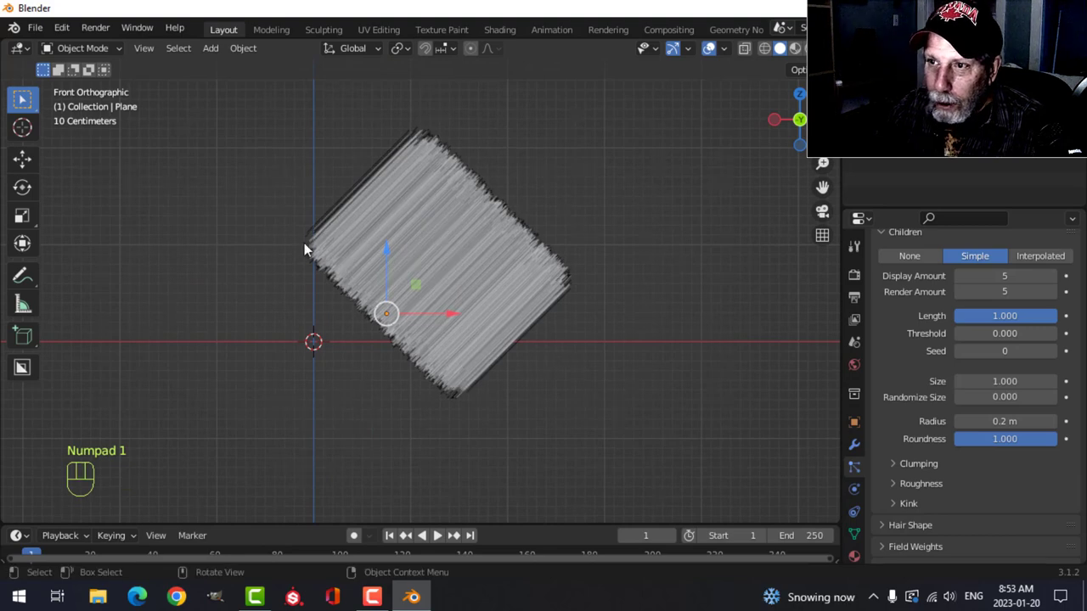
Step: In Particle Edit mode, comb the hair into a diagonal sweep hooked at the lower ends
left_click(83, 47)
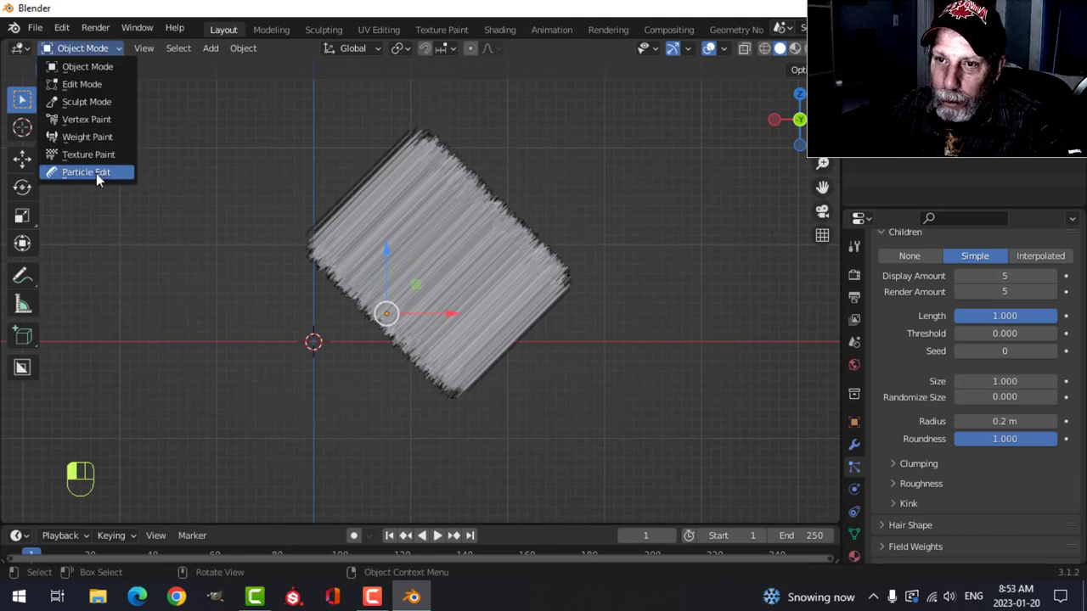
left_click(85, 171)
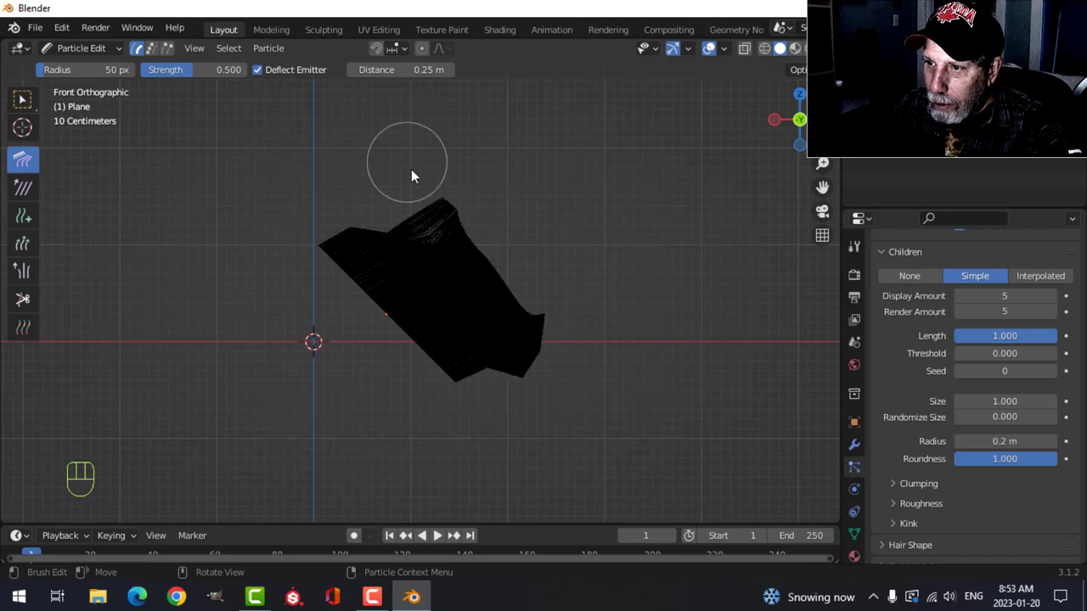
left_click_drag(408, 161, 523, 403)
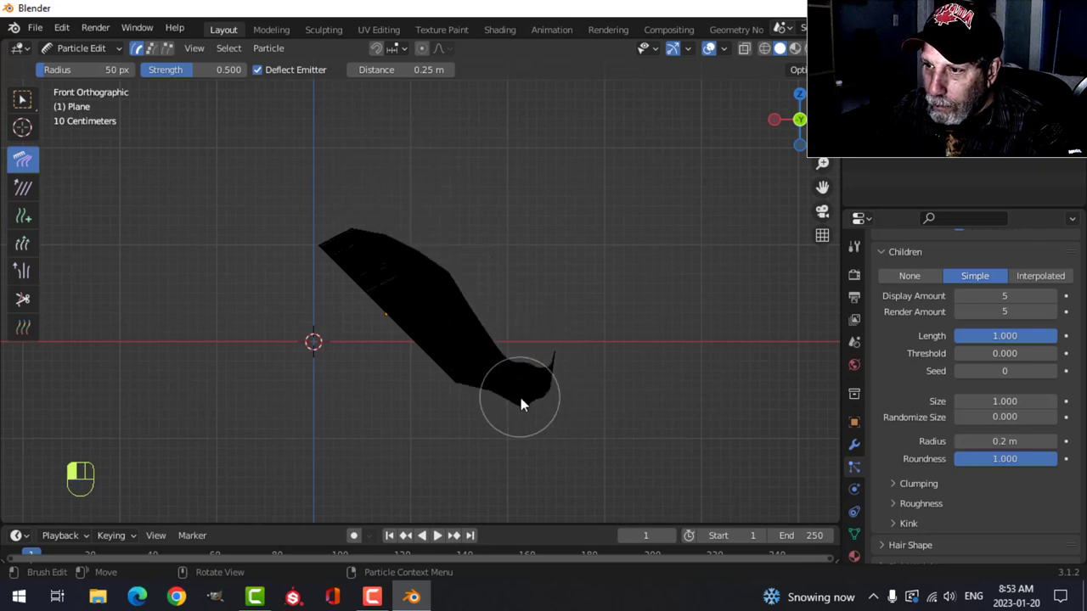
left_click_drag(522, 400, 404, 270)
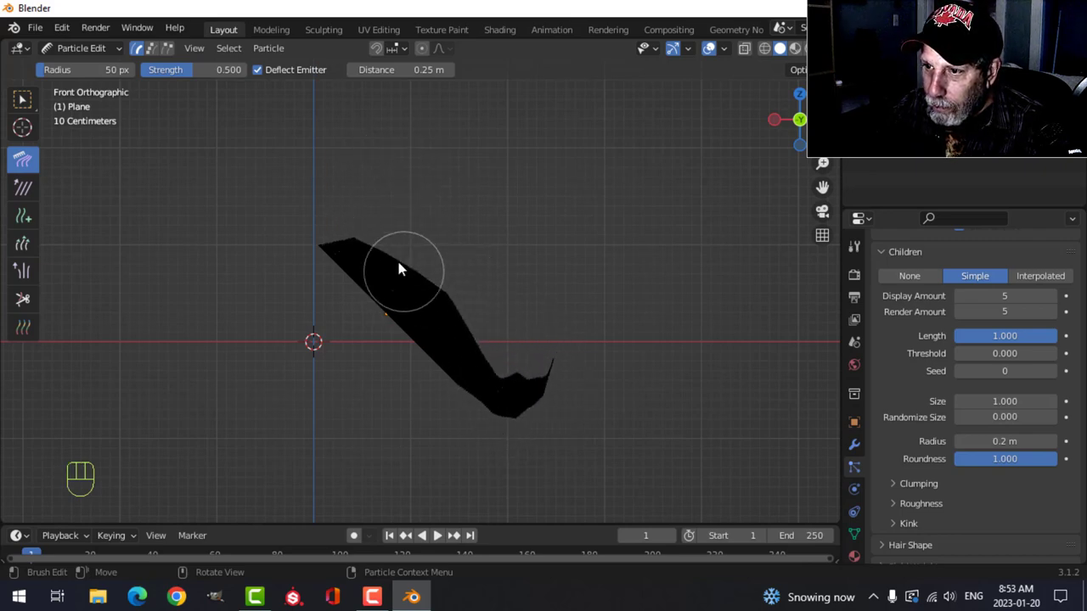
left_click_drag(404, 271, 620, 348)
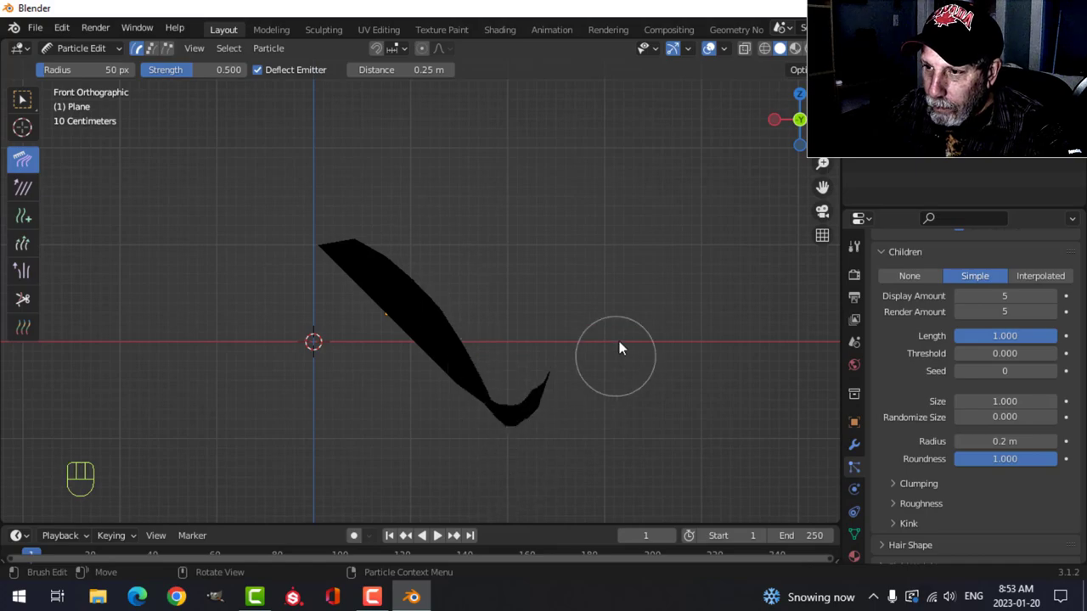
left_click_drag(620, 349, 561, 382)
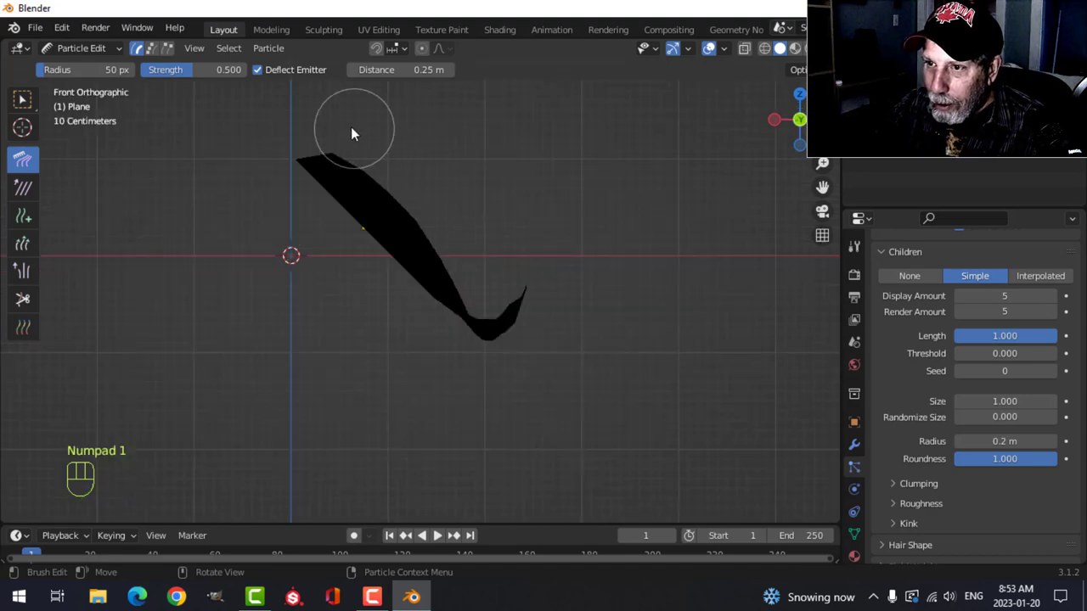
left_click_drag(355, 127, 471, 319)
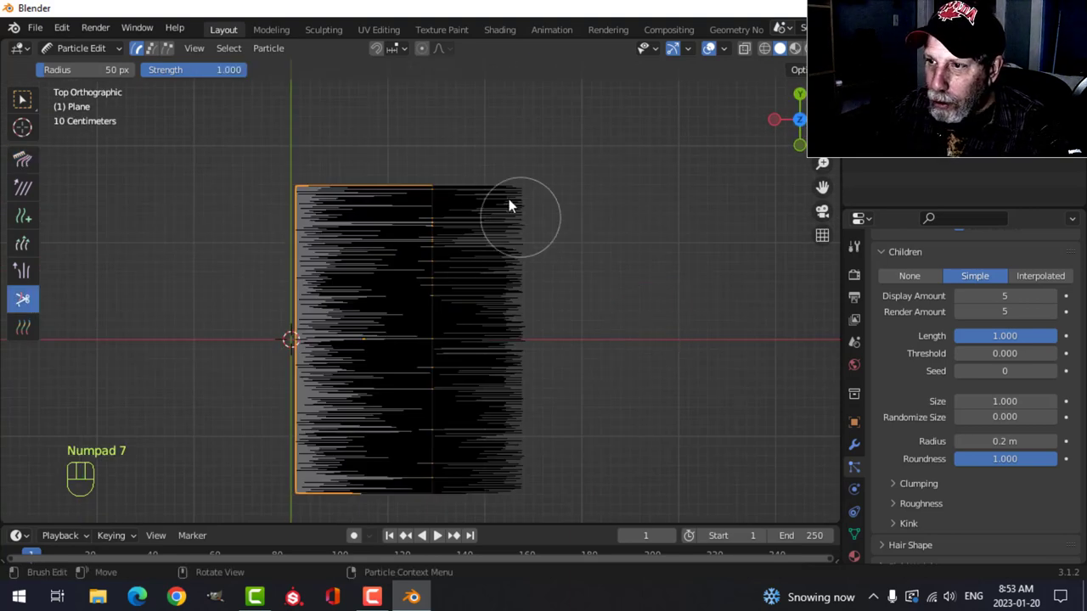
Step: Cut back the long hair ends near the top right and along the right edge
left_click_drag(521, 217, 487, 280)
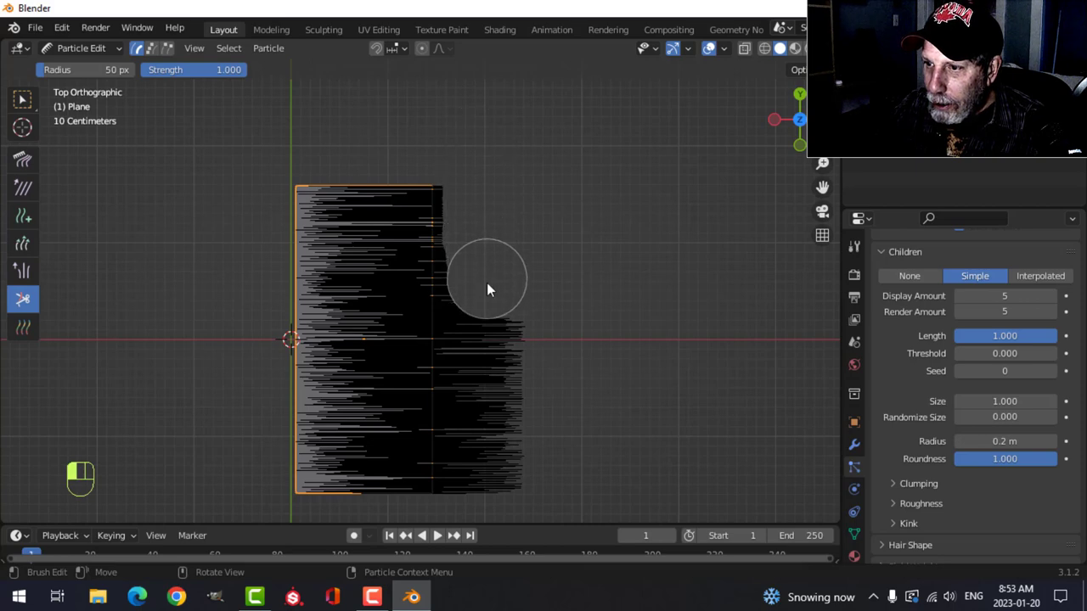
left_click_drag(487, 279, 487, 457)
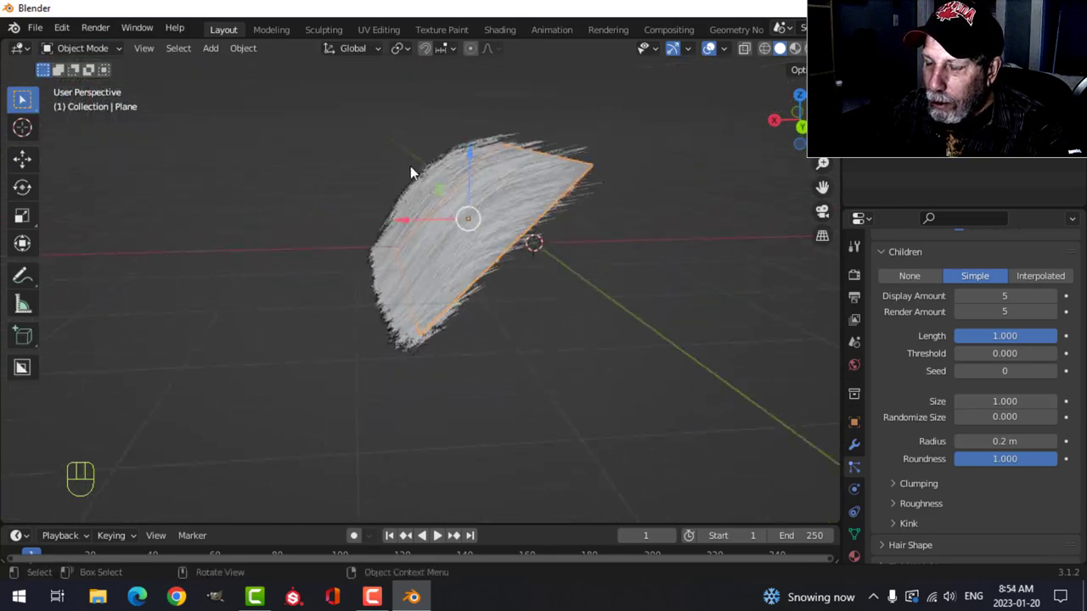
Step: Zoom in and raise the child hair clumping to about 0.26
left_click_drag(412, 169, 484, 229)
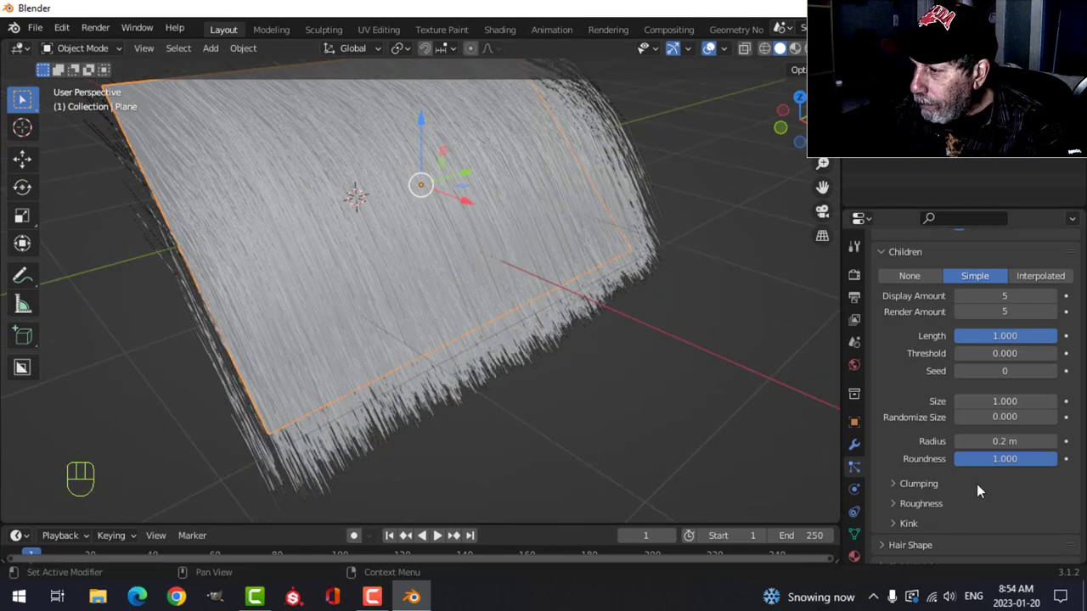
mouse_move(1005, 417)
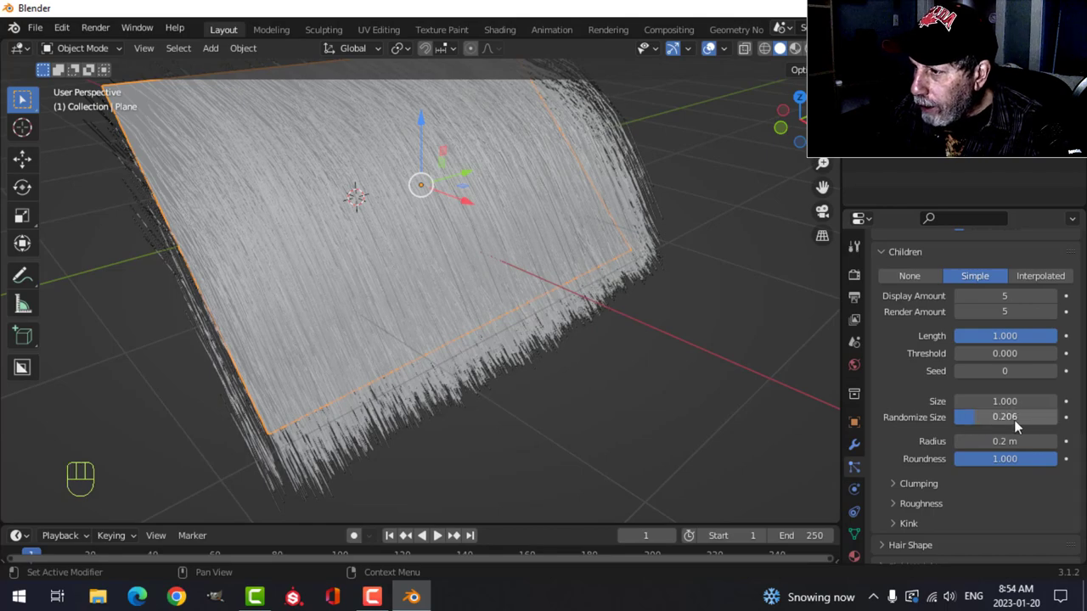
scroll("down", 3)
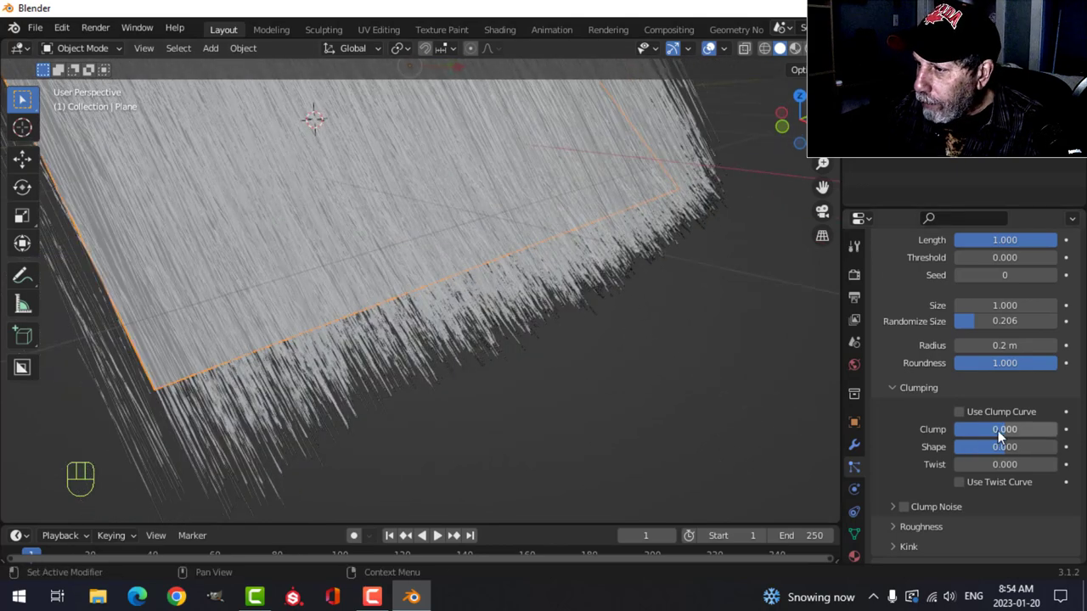
left_click_drag(977, 429, 1005, 429)
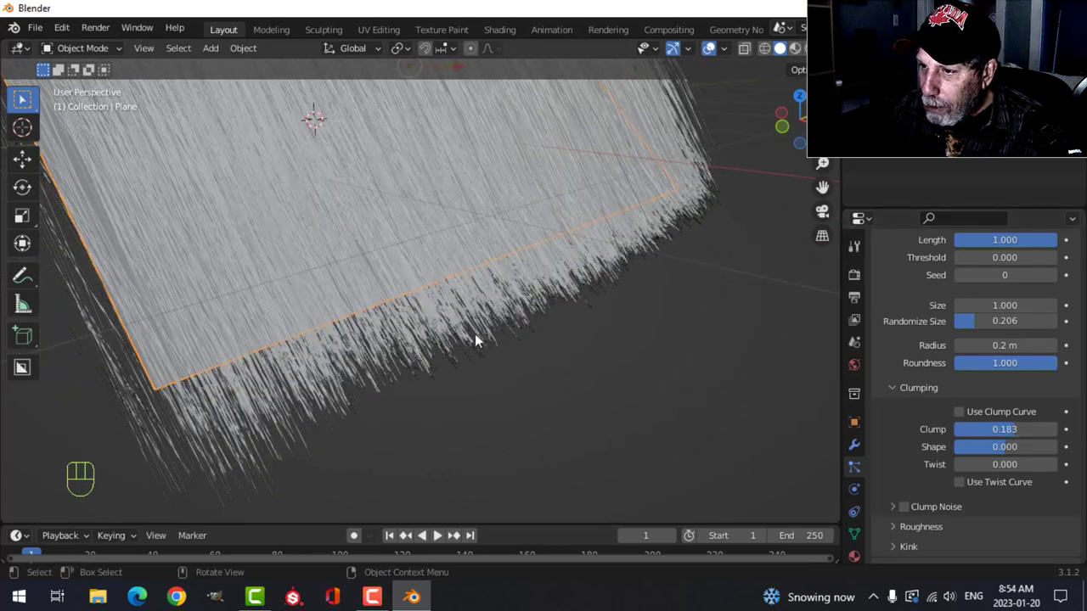
left_click_drag(985, 429, 1019, 429)
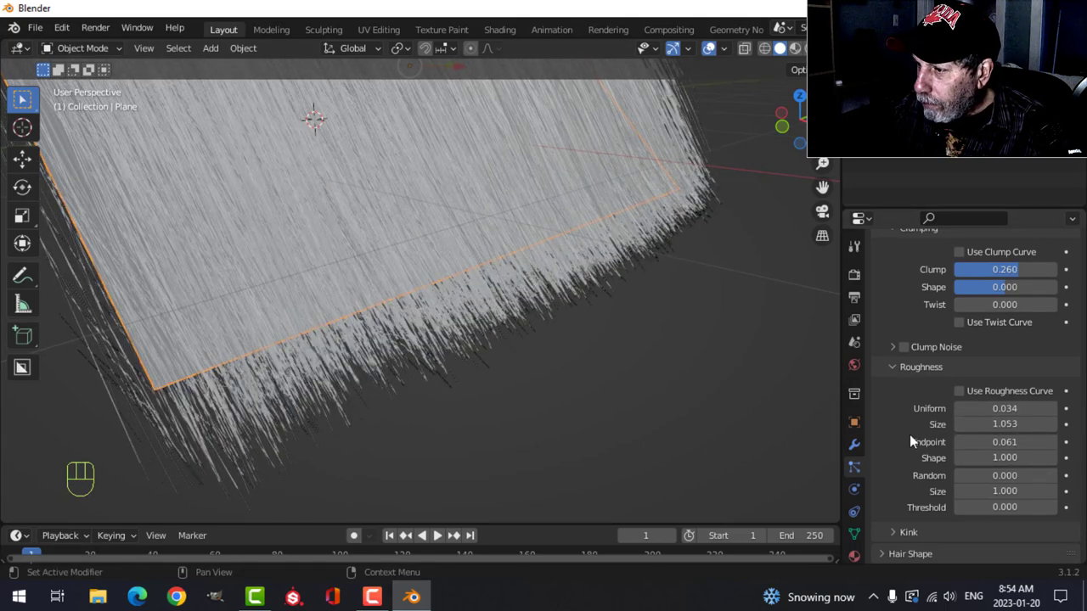
scroll("down", 3)
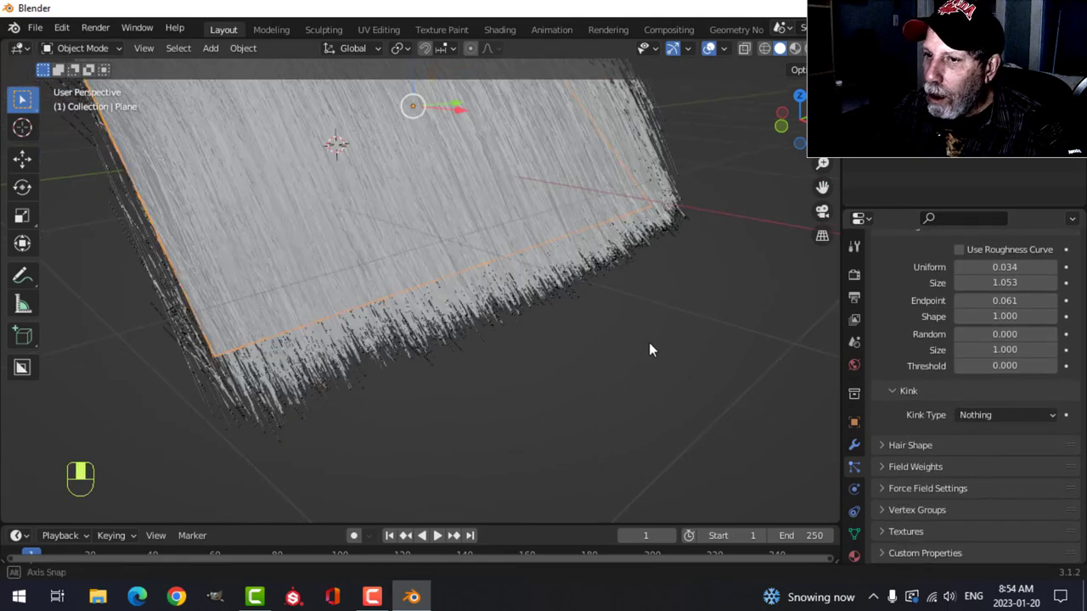
Step: Give the child hairs a Wave kink at 0.15 m amplitude, then pick another kink type
left_click(1005, 414)
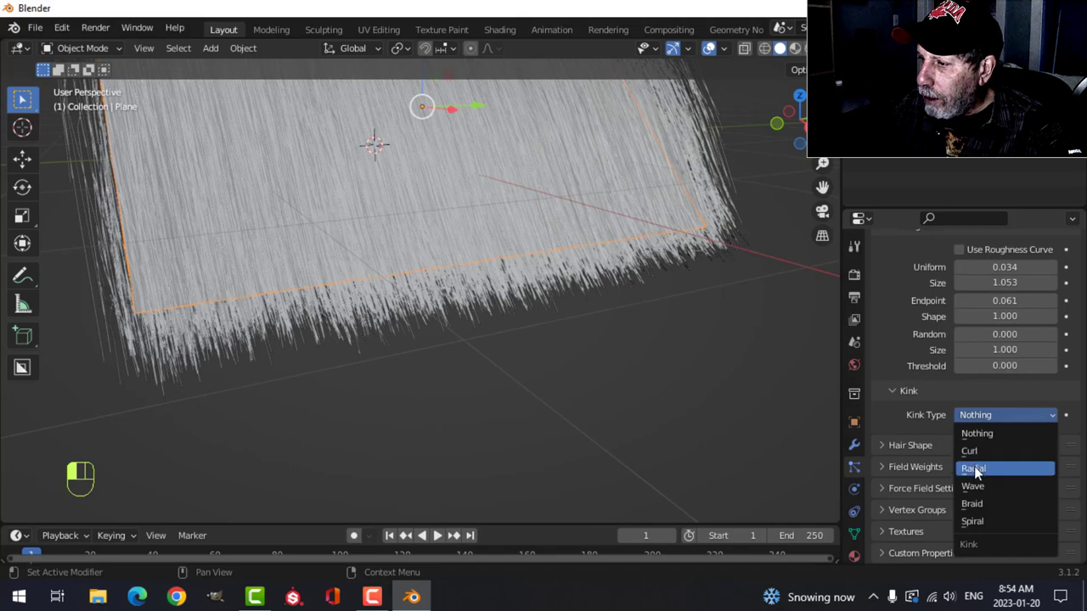
left_click(972, 487)
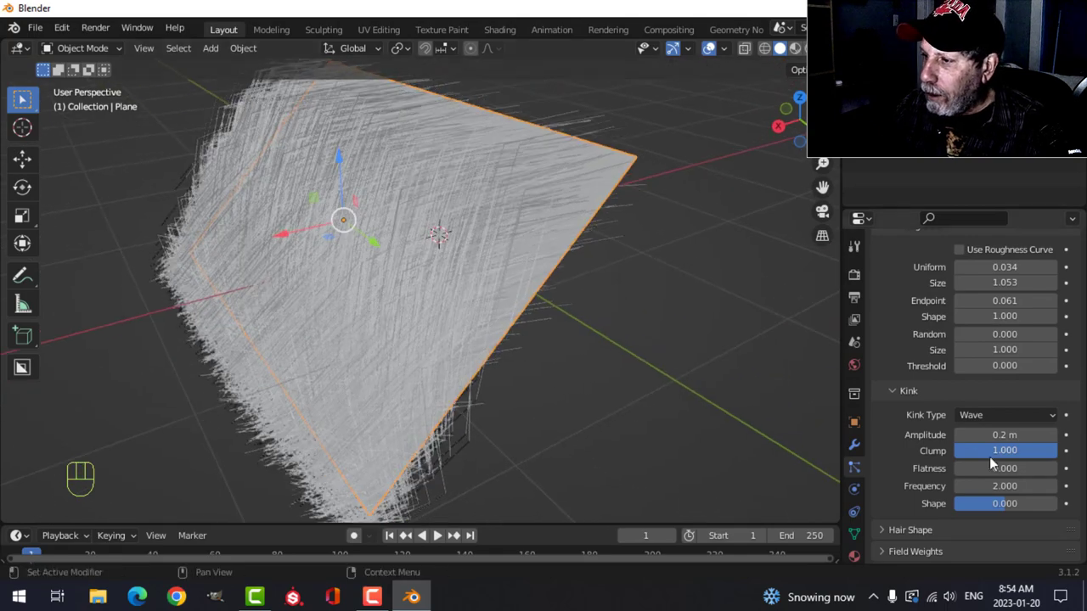
left_click_drag(1019, 435, 1003, 435)
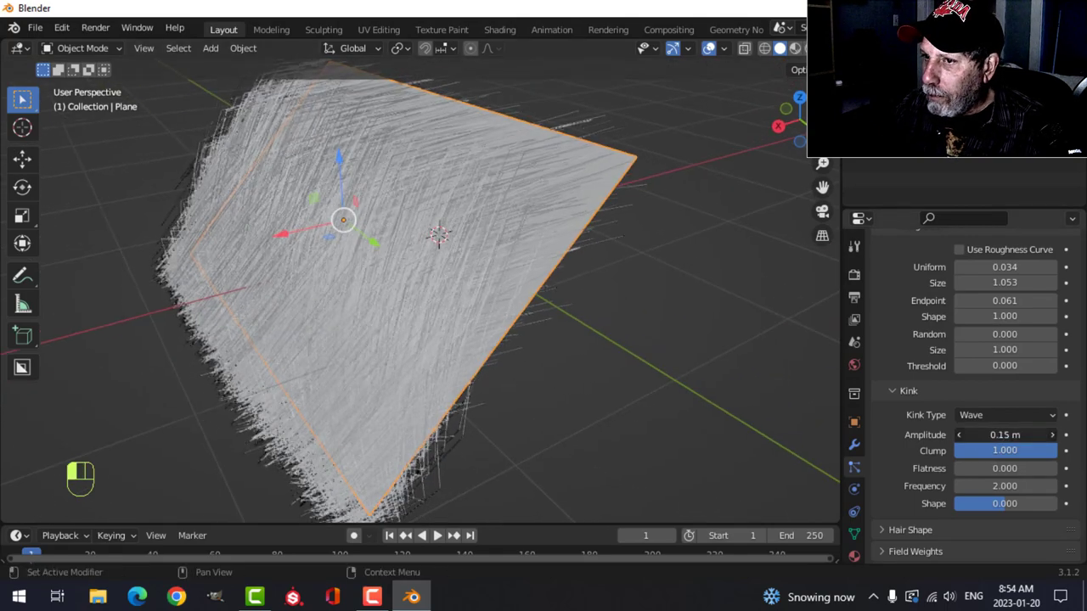
left_click(1006, 415)
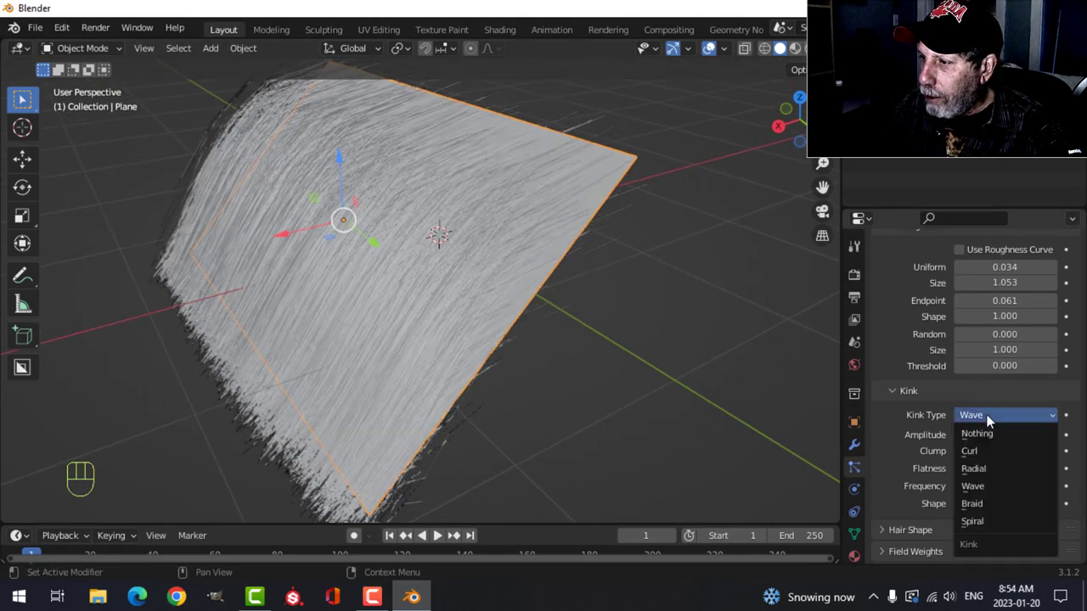
left_click(977, 433)
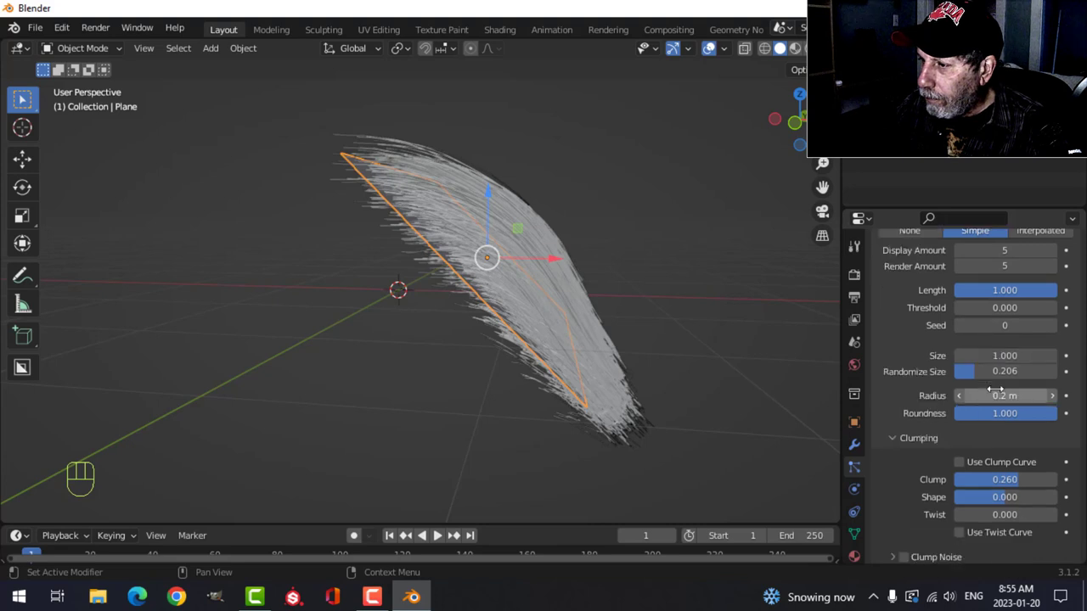
Step: Set roughness Random to 0.042 and Hair Shape strand shape 0.29, diameter scale 0.06
scroll("down", 3)
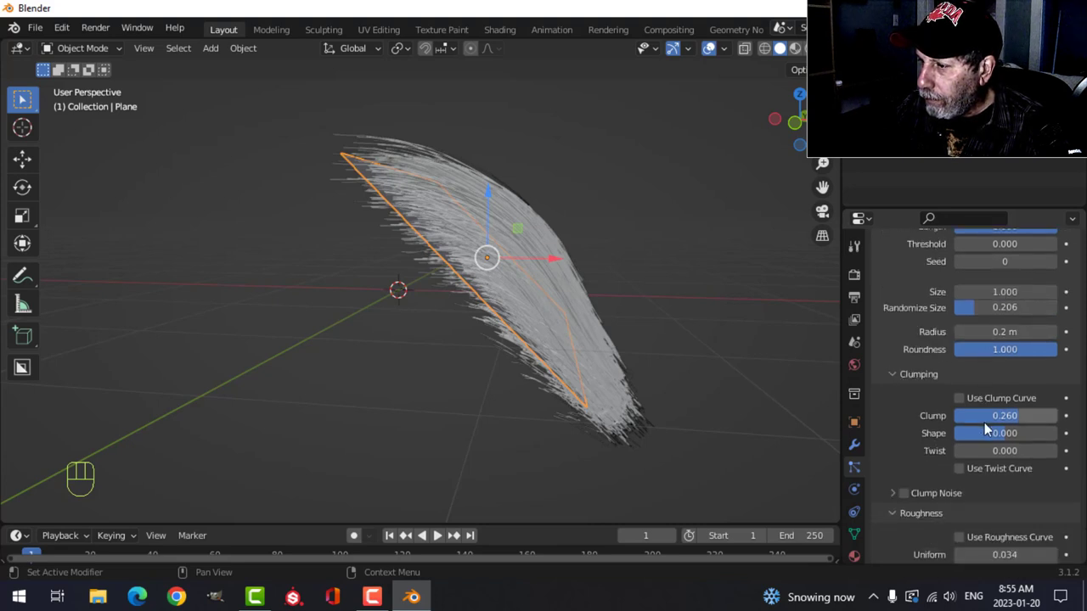
scroll("down", 3)
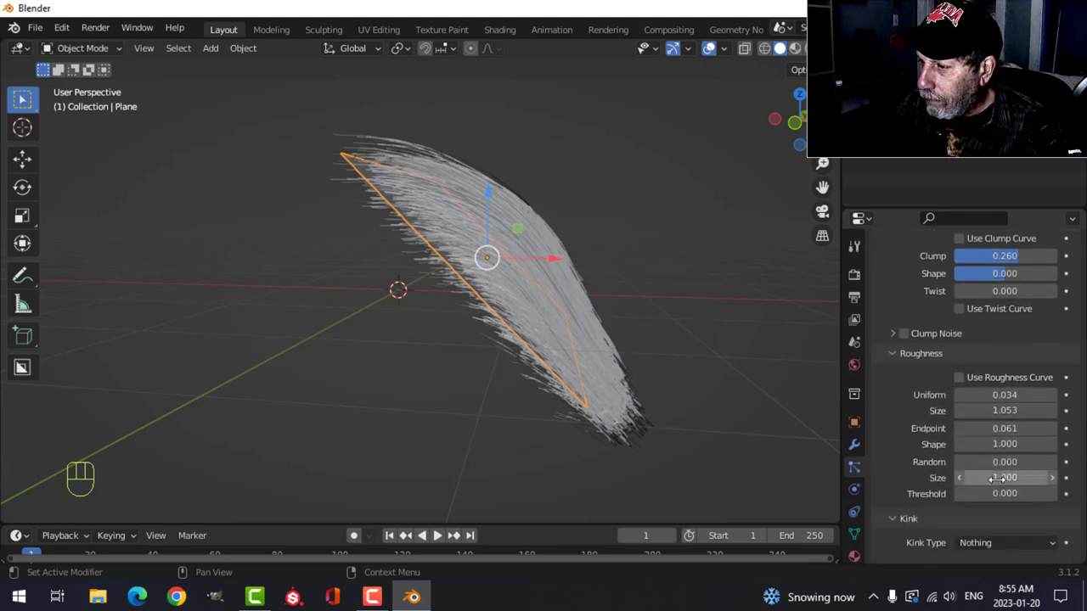
left_click_drag(1006, 477, 1006, 462)
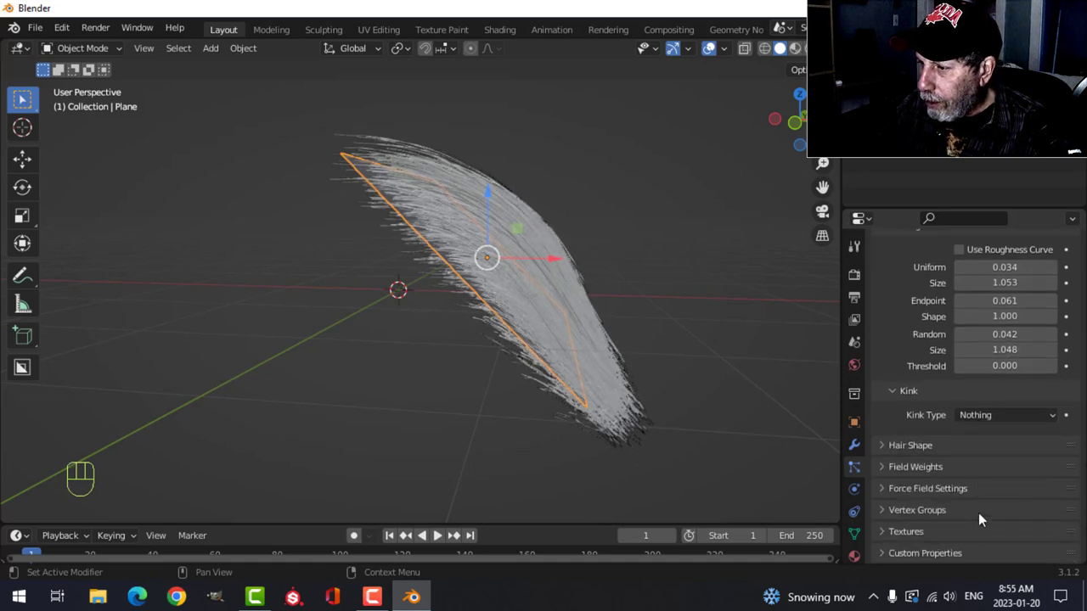
left_click(910, 445)
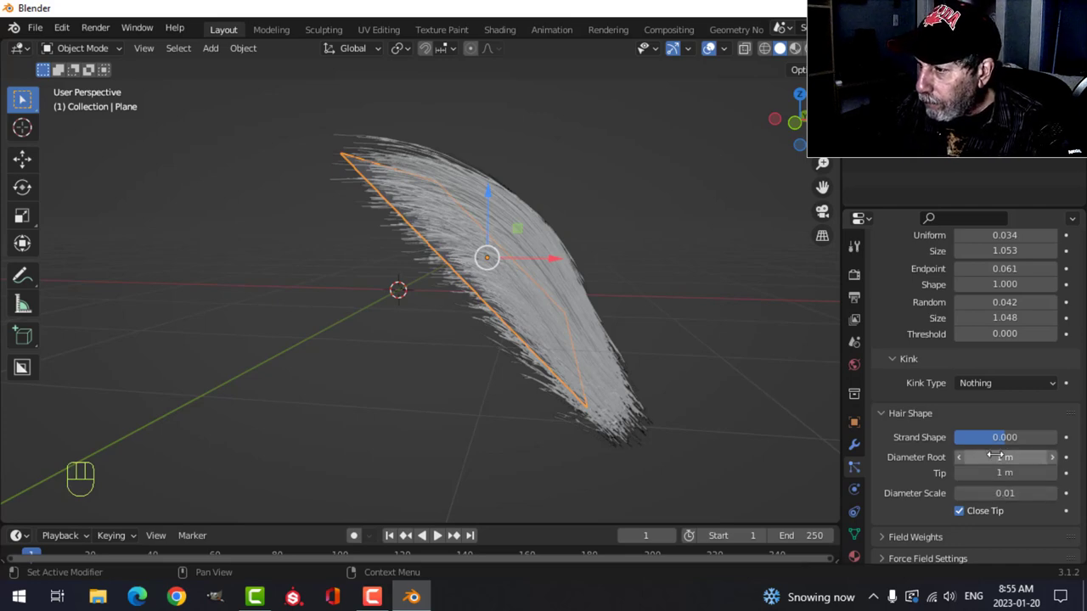
left_click_drag(976, 438, 1020, 437)
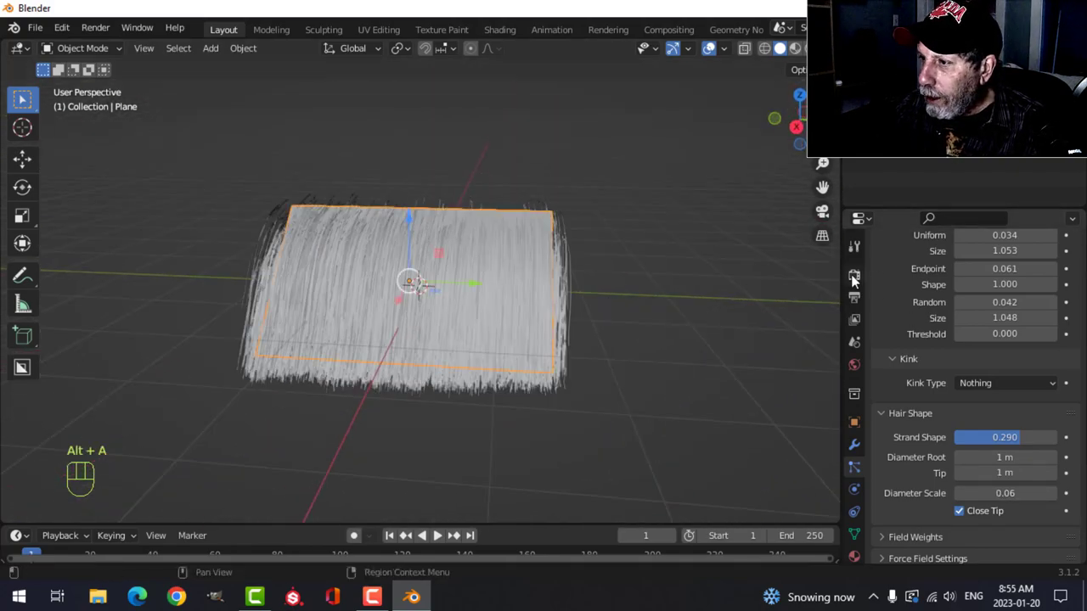
Step: Enable render ambient occlusion with a factor of 2.00
left_click(854, 274)
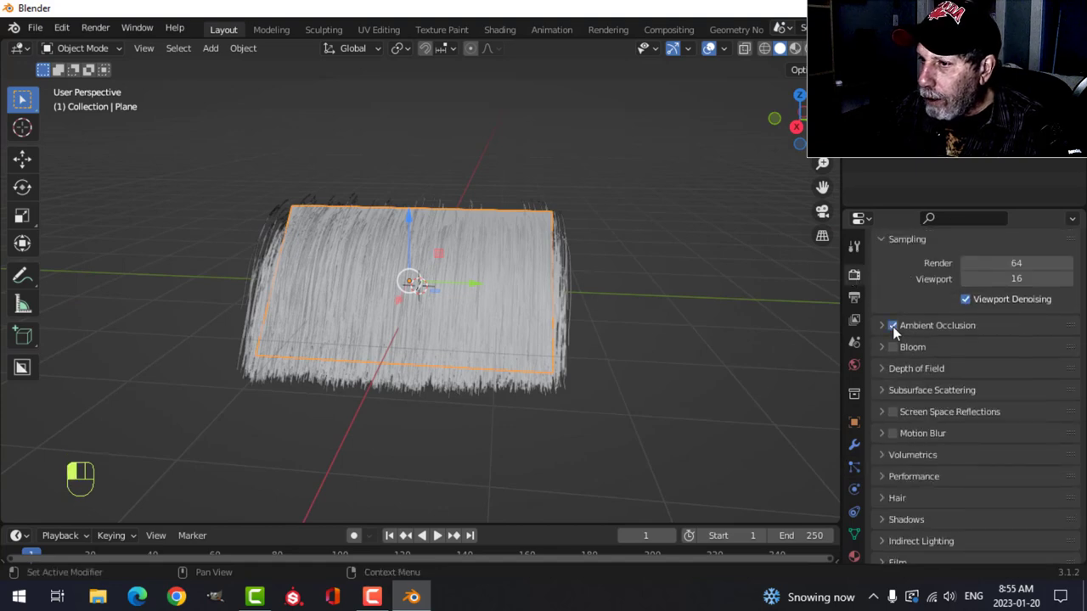
left_click(882, 325)
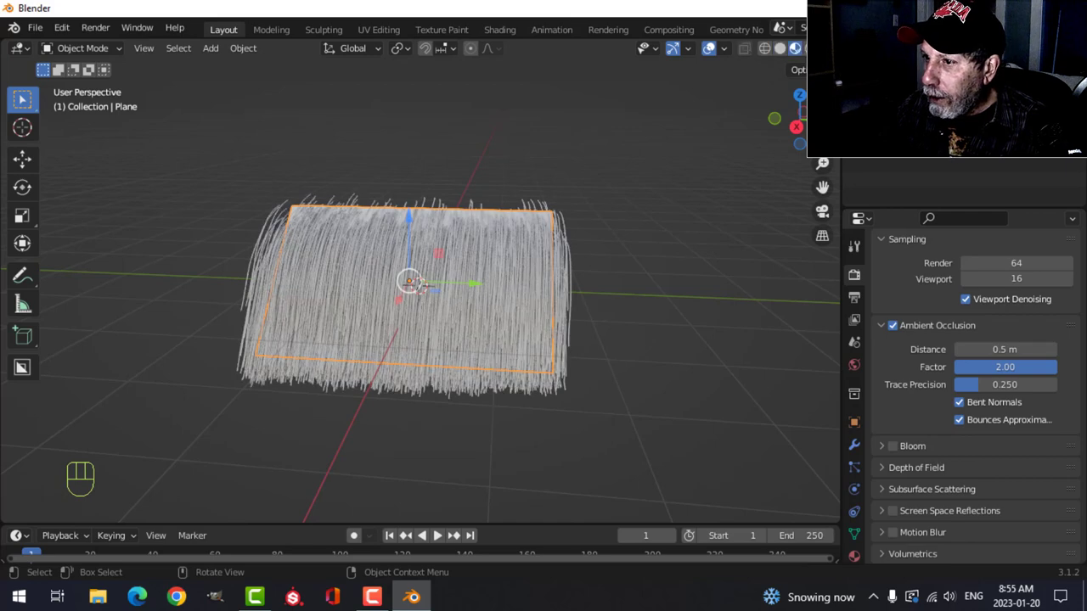
left_click(794, 48)
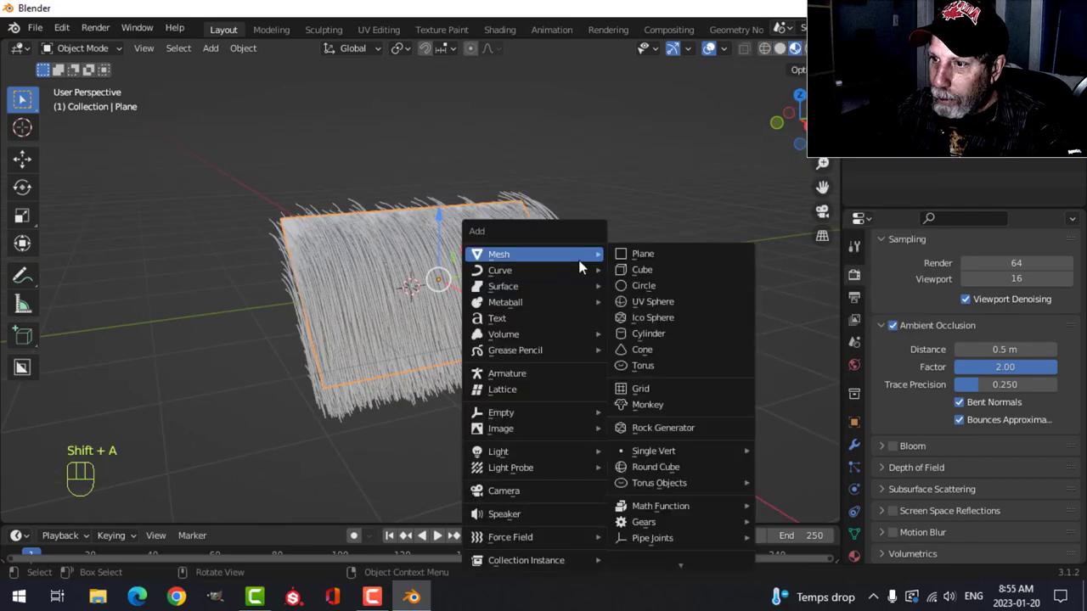
mouse_move(498, 451)
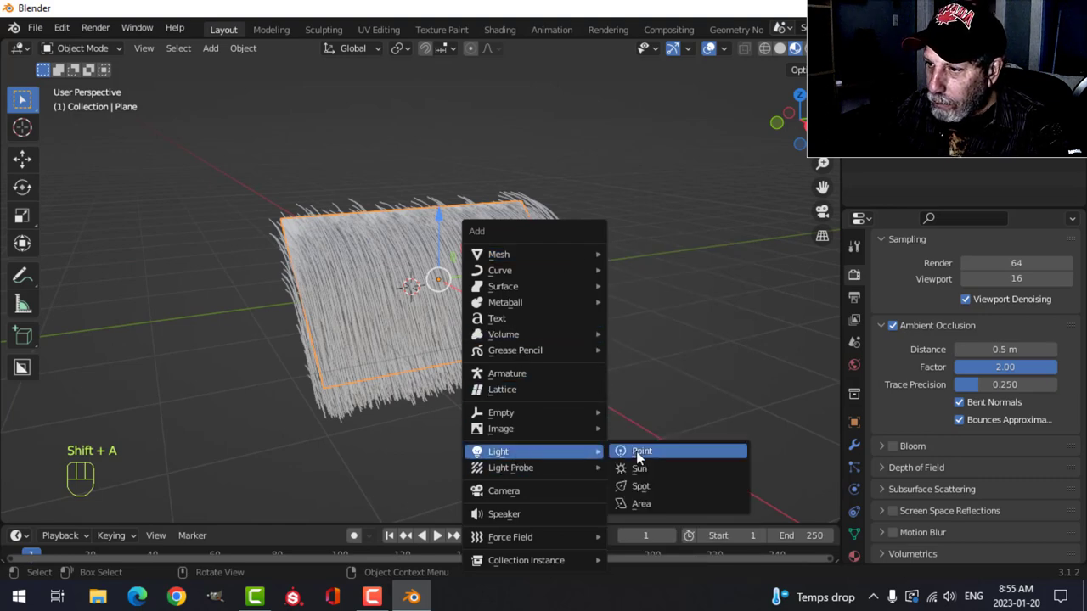
Step: Add a sun light at strength 2 and orbit around the hair panel
left_click(638, 468)
type("2")
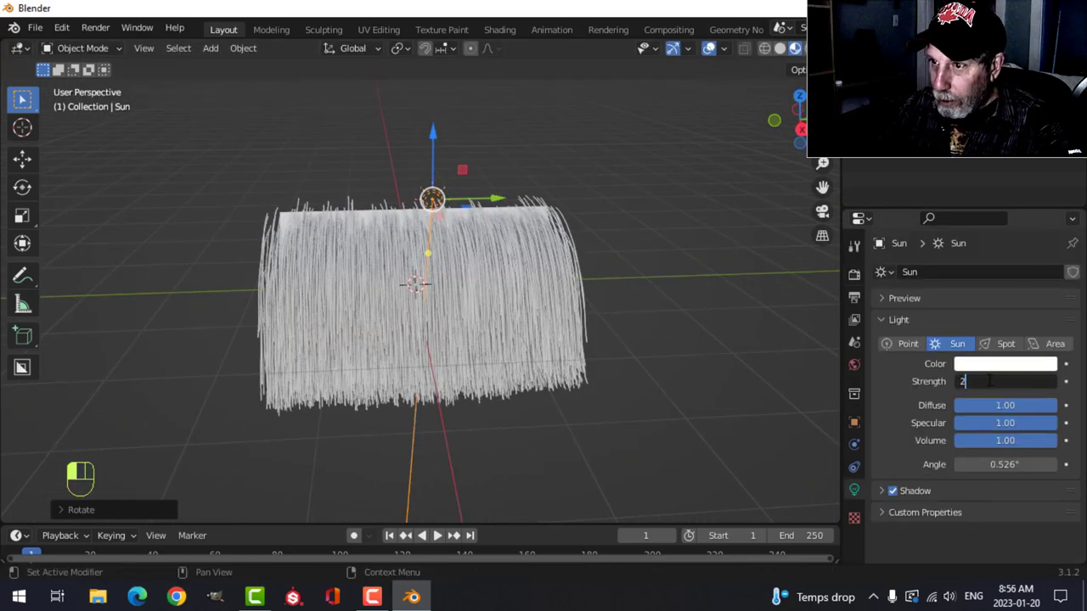
left_click_drag(433, 200, 590, 195)
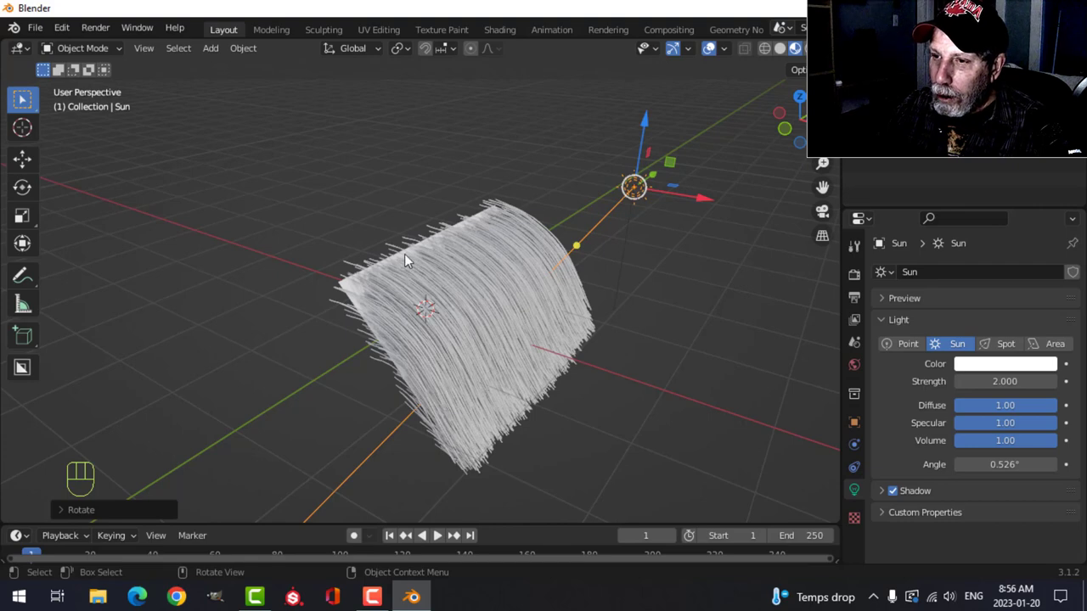
key("Tab")
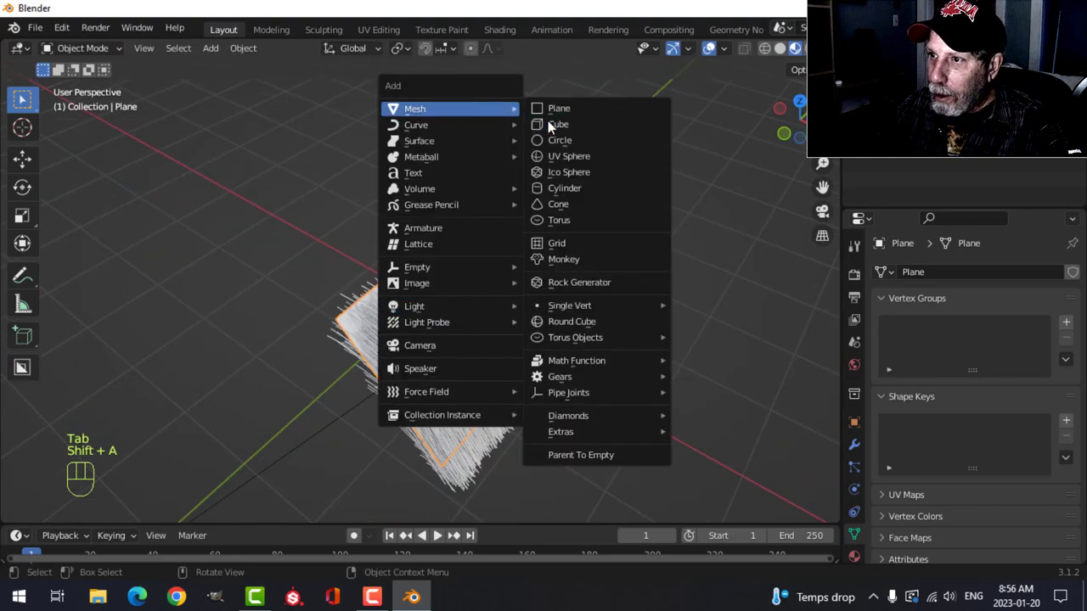
Step: Shape a cube into a beam along the panel top and apply a 0.01 m bevel
left_click(558, 124)
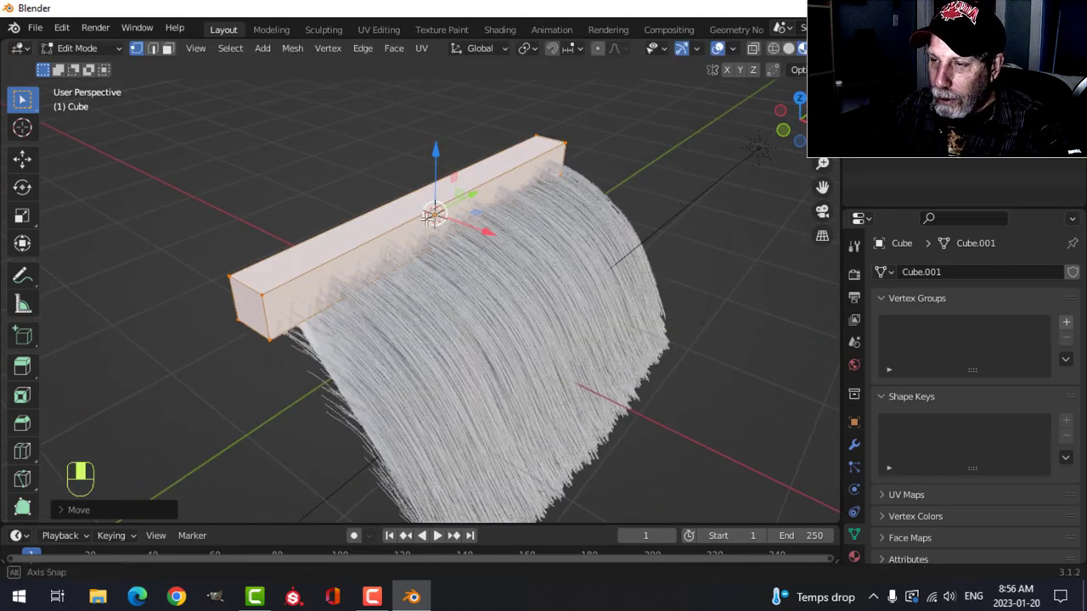
key("Tab")
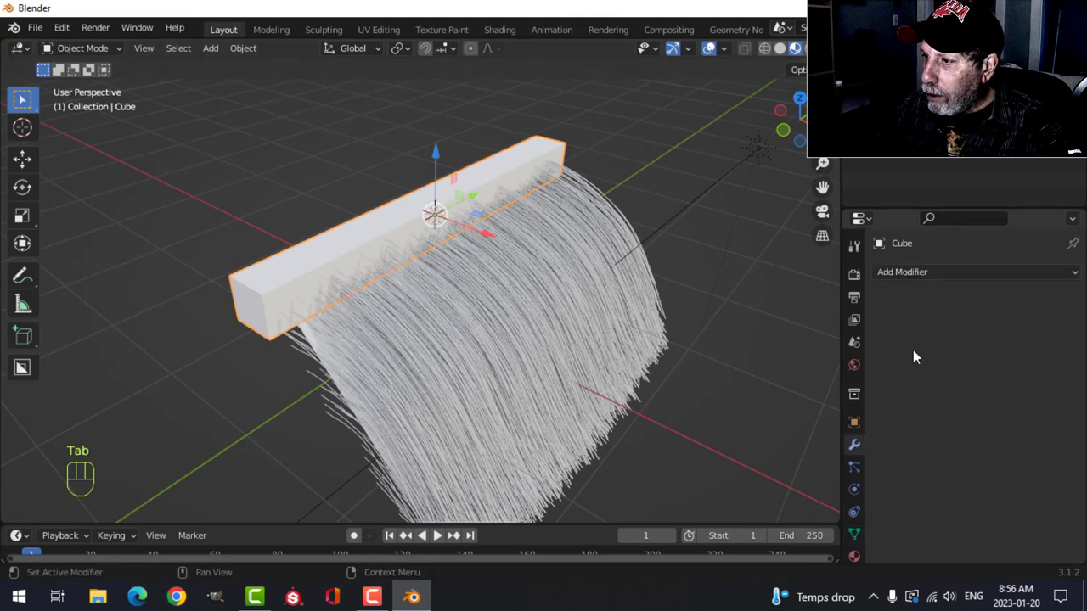
left_click(902, 271)
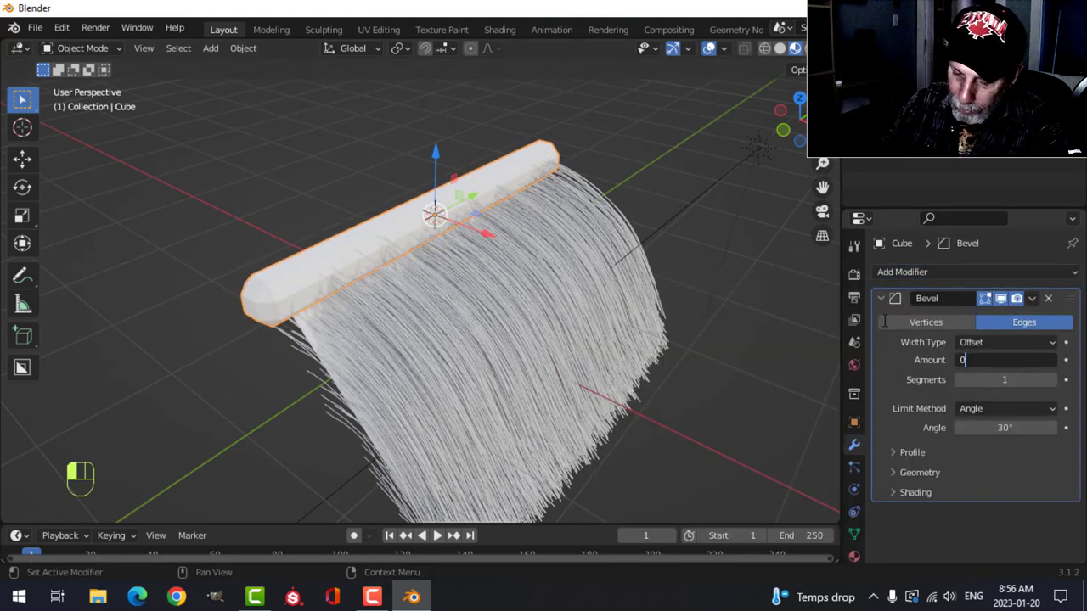
type("0.01 m")
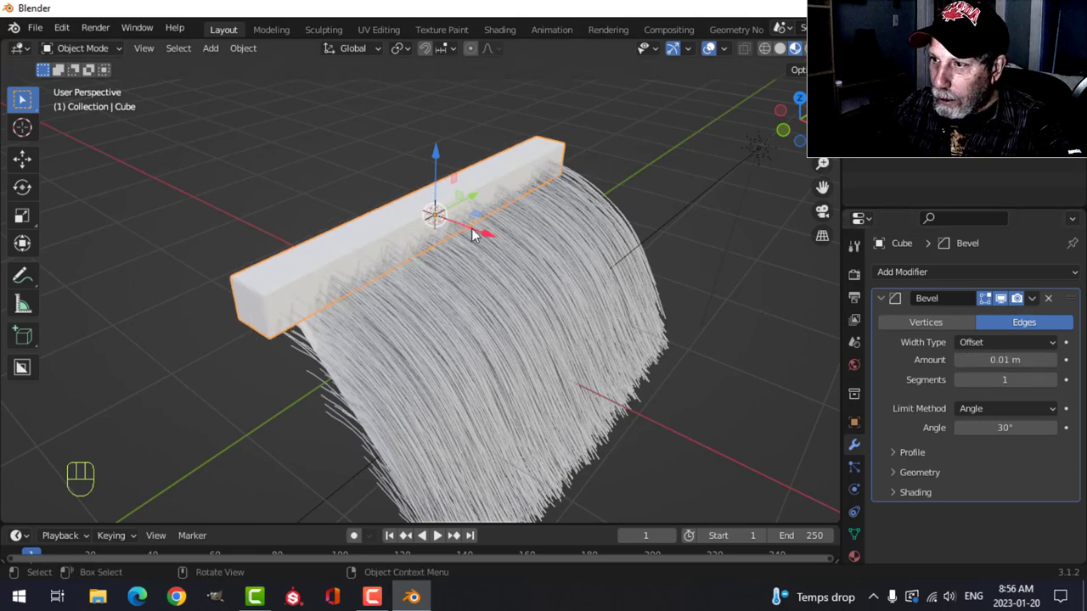
key("ctrl+a")
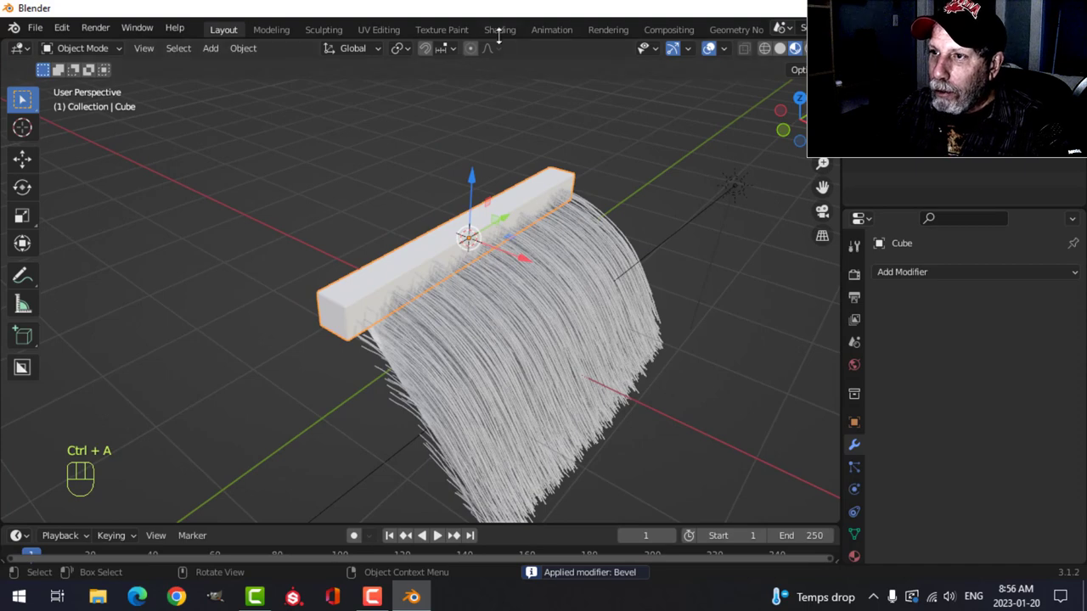
Step: Apply the Wood Weathered texture maps from the MEDIEVAL folder to the beam
left_click(500, 29)
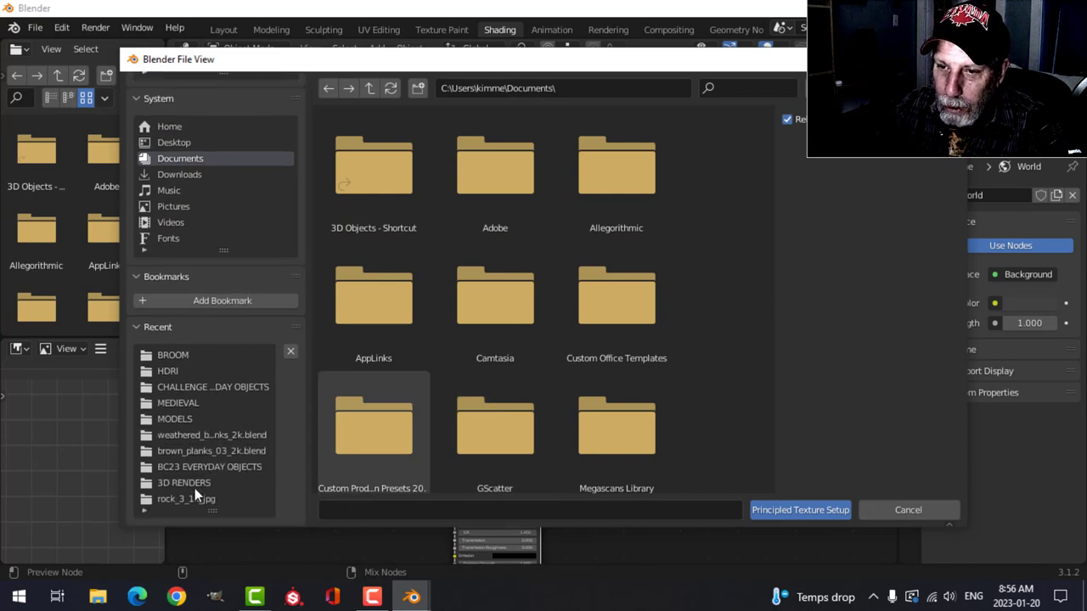
double_click(211, 451)
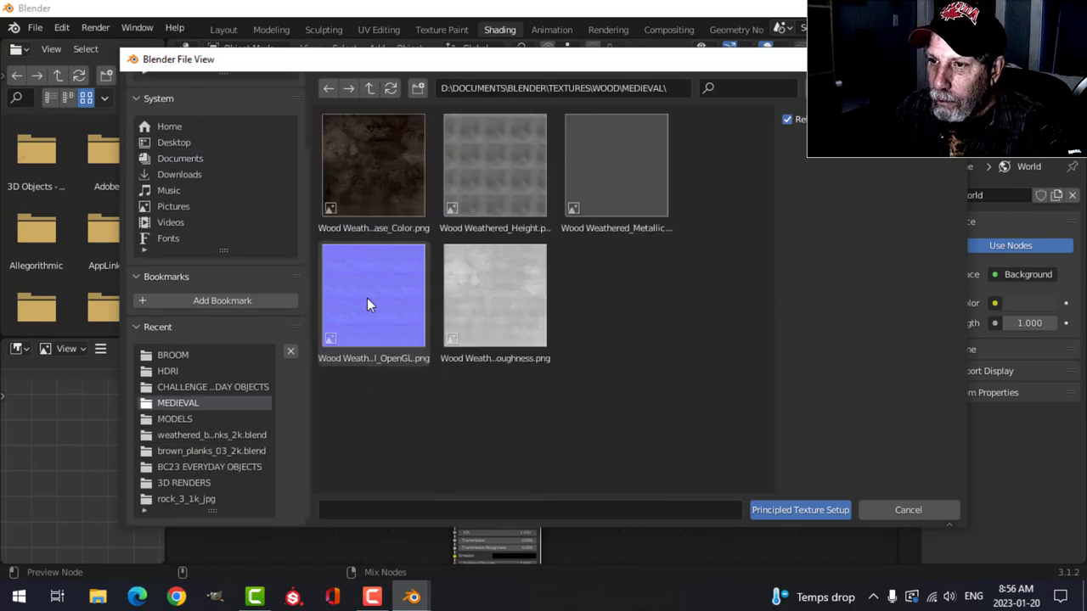
left_click(800, 510)
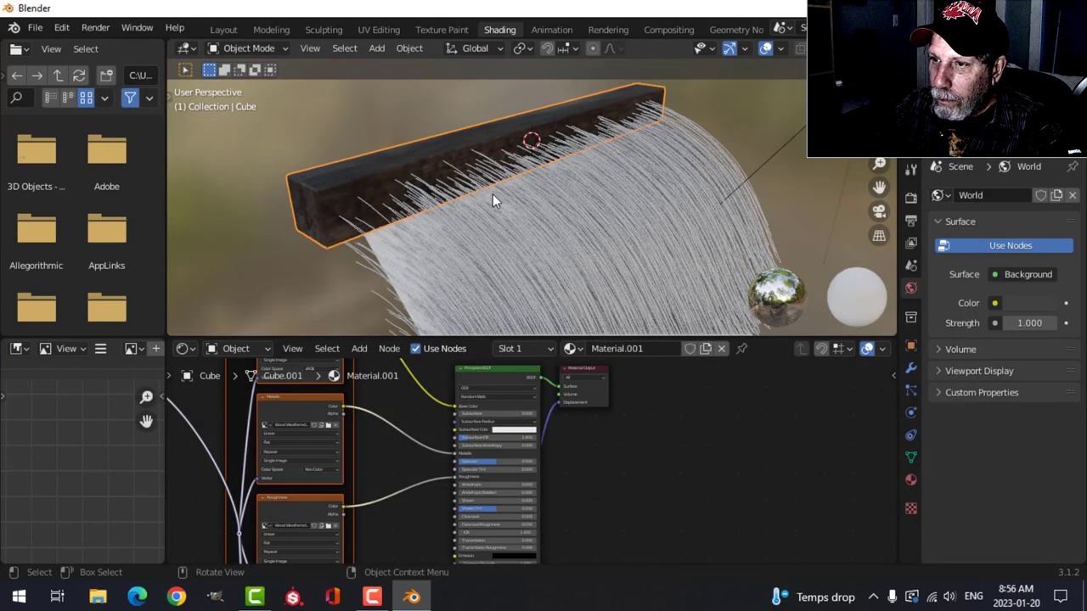
Step: Pack the beam's UV islands to cover the texture, then return to Layout
left_click(379, 28)
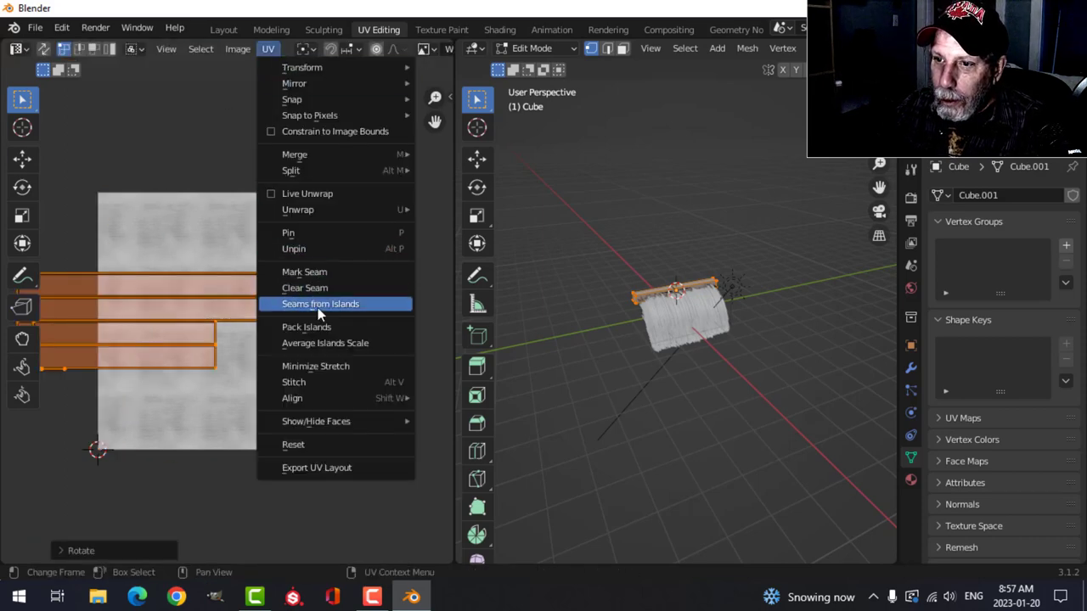
left_click(306, 327)
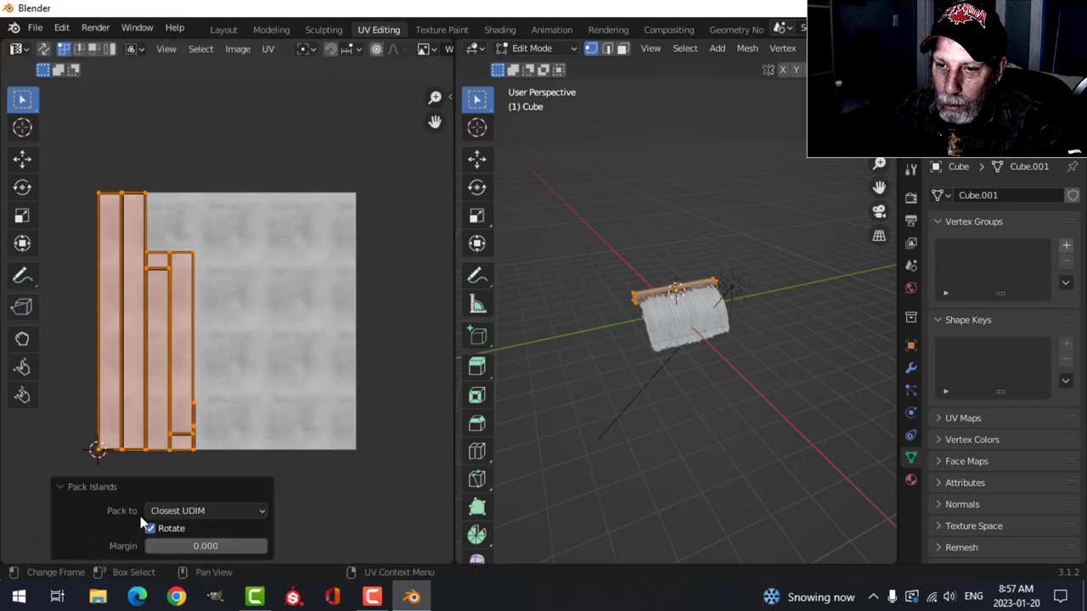
left_click(224, 29)
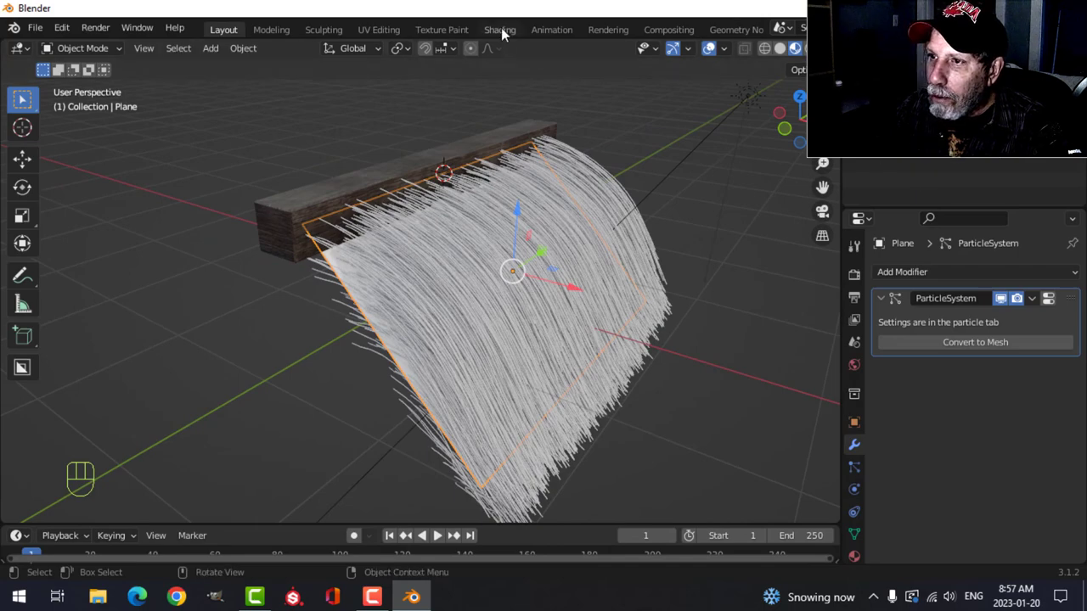
Step: Add a ColorRamp node to the hair material and adjust its gradient
left_click(500, 29)
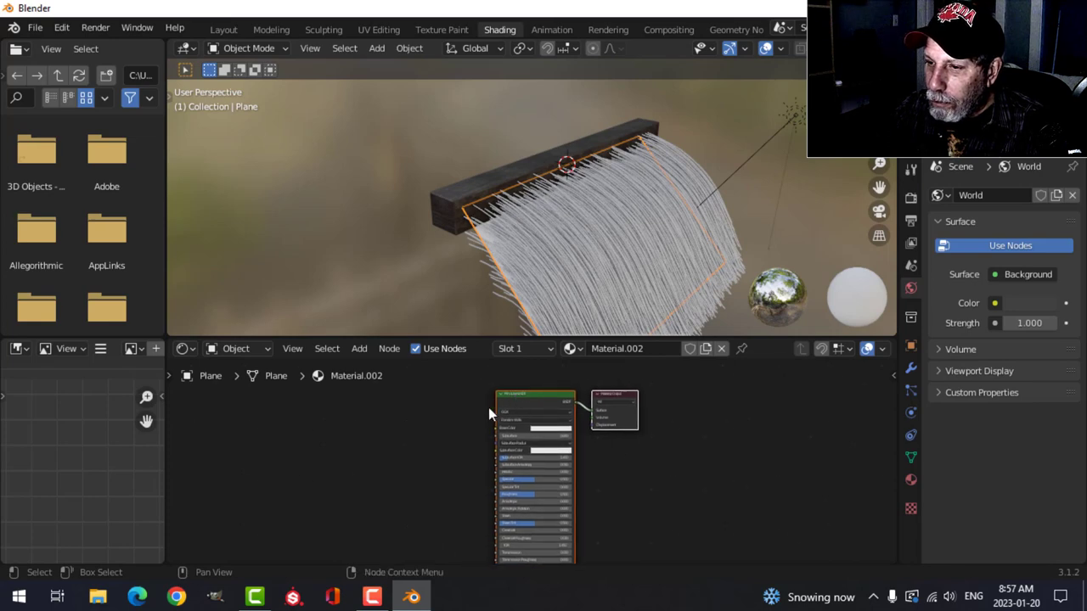
left_click(358, 349)
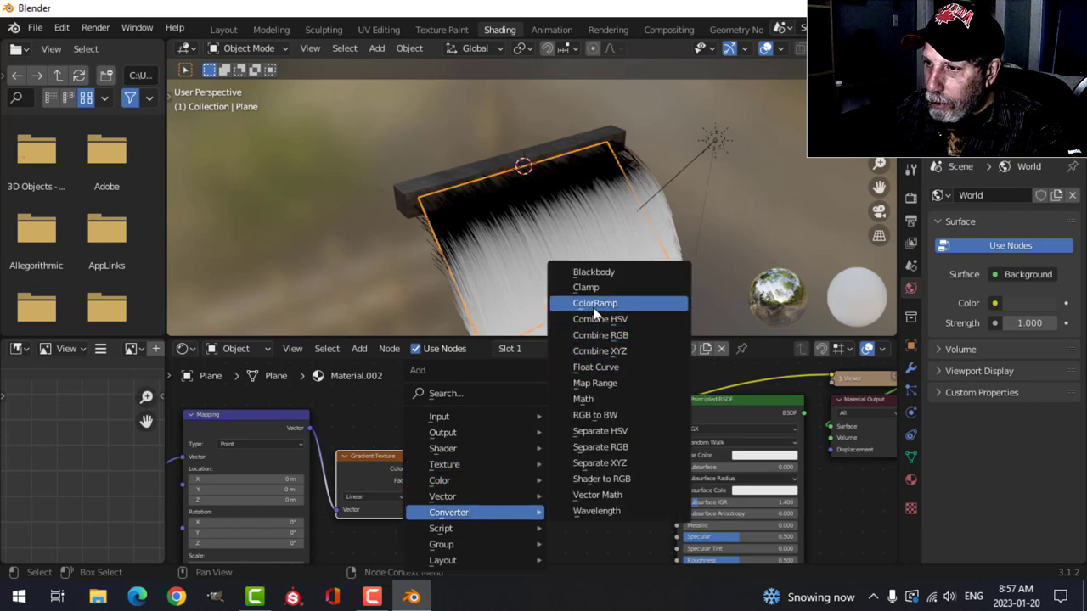
left_click(595, 304)
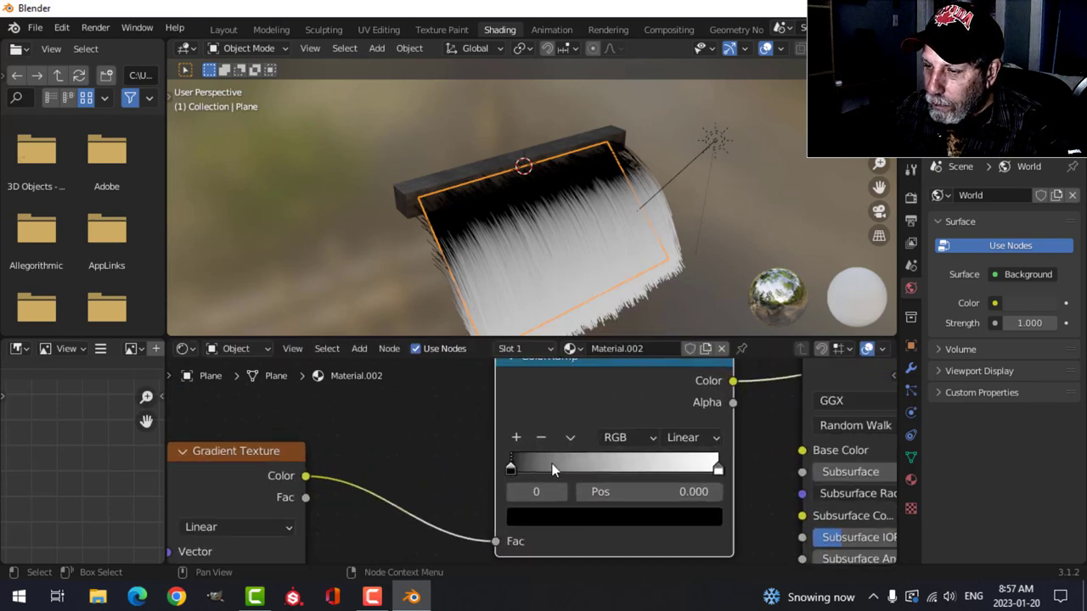
left_click_drag(510, 465, 547, 465)
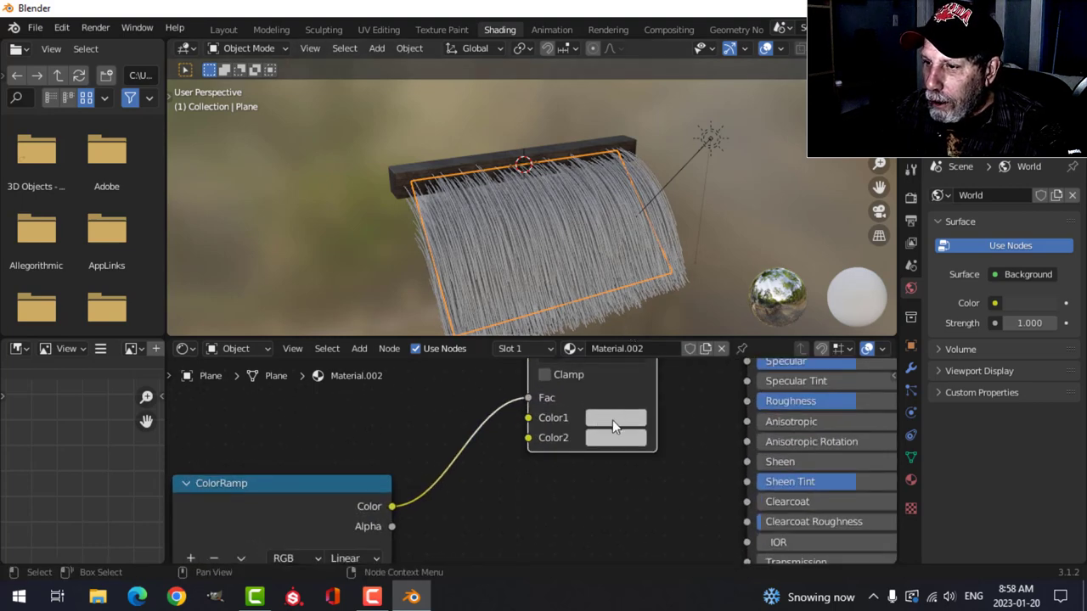
Step: Set the mix colours to brown and a bright pale straw yellow
left_click(616, 417)
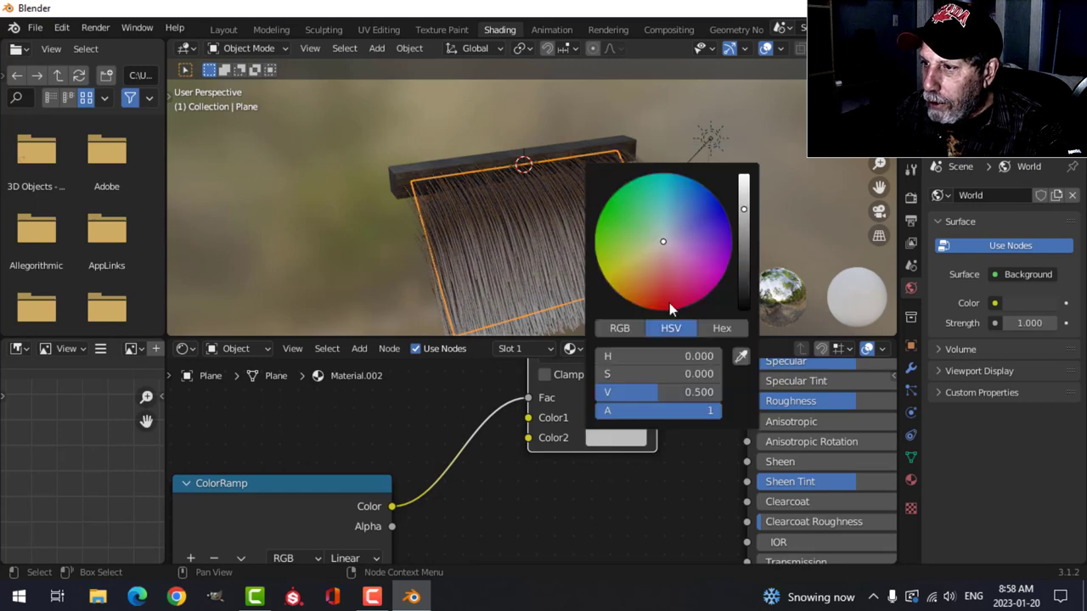
left_click(636, 274)
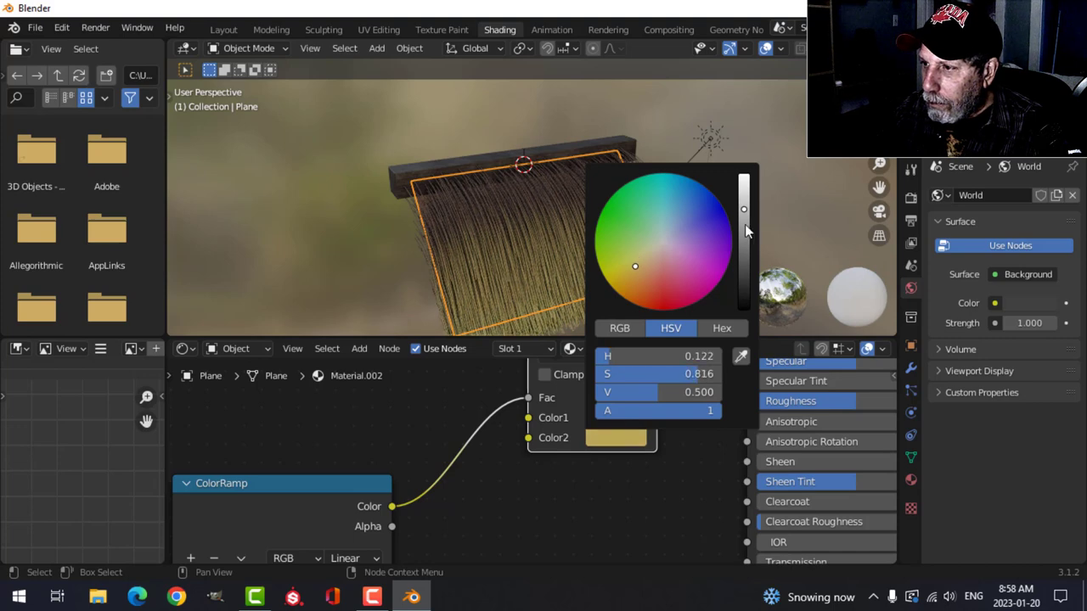
left_click_drag(634, 266, 647, 253)
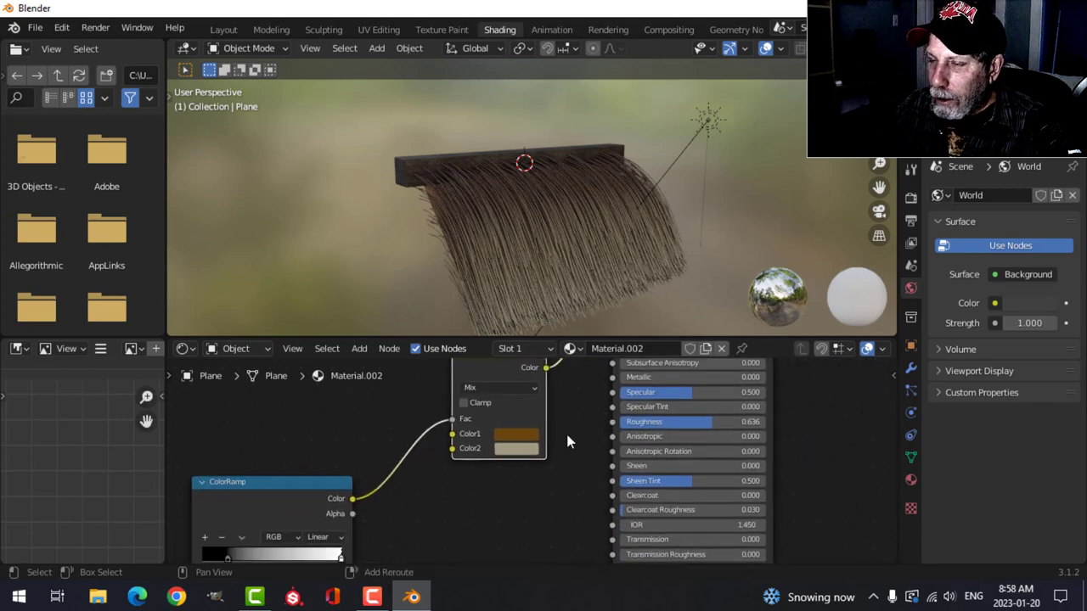
left_click(224, 29)
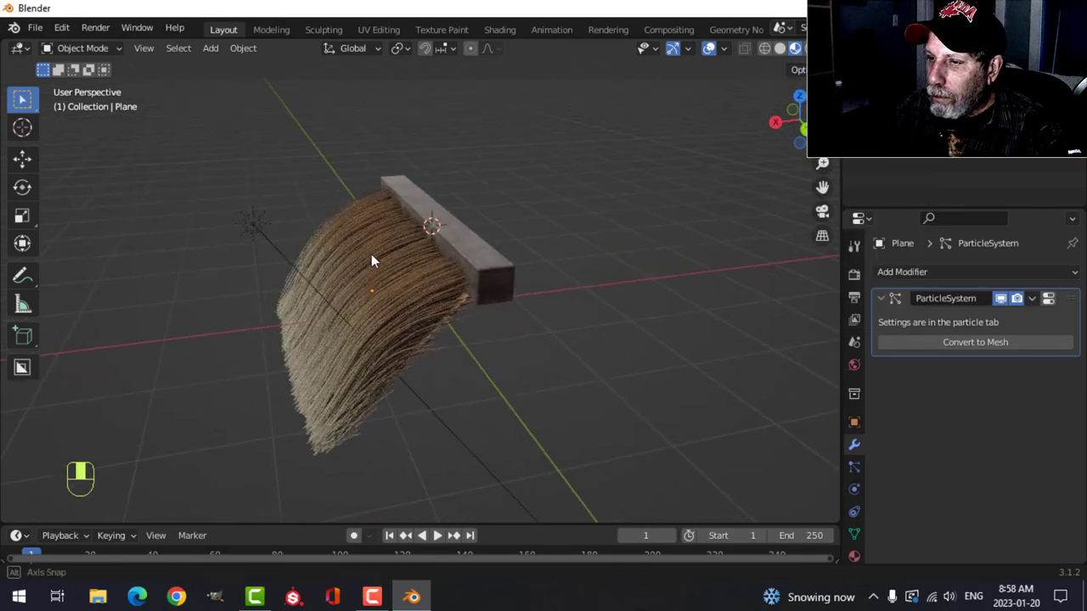
Step: Comb the plane's hair strands at strength 0.5, then return to Object Mode
left_click_drag(370, 259, 467, 276)
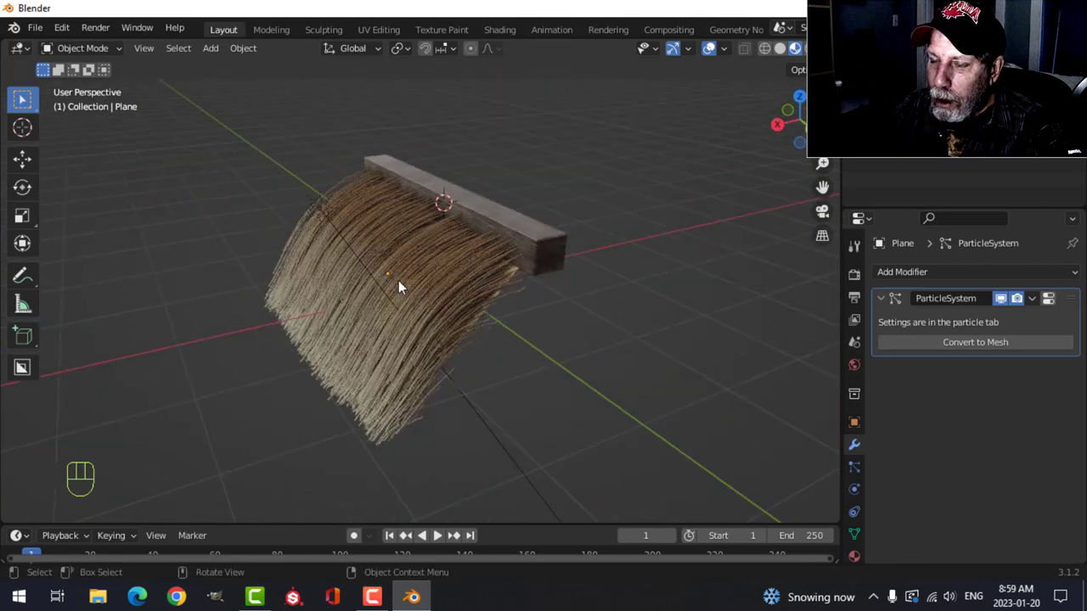
left_click(83, 48)
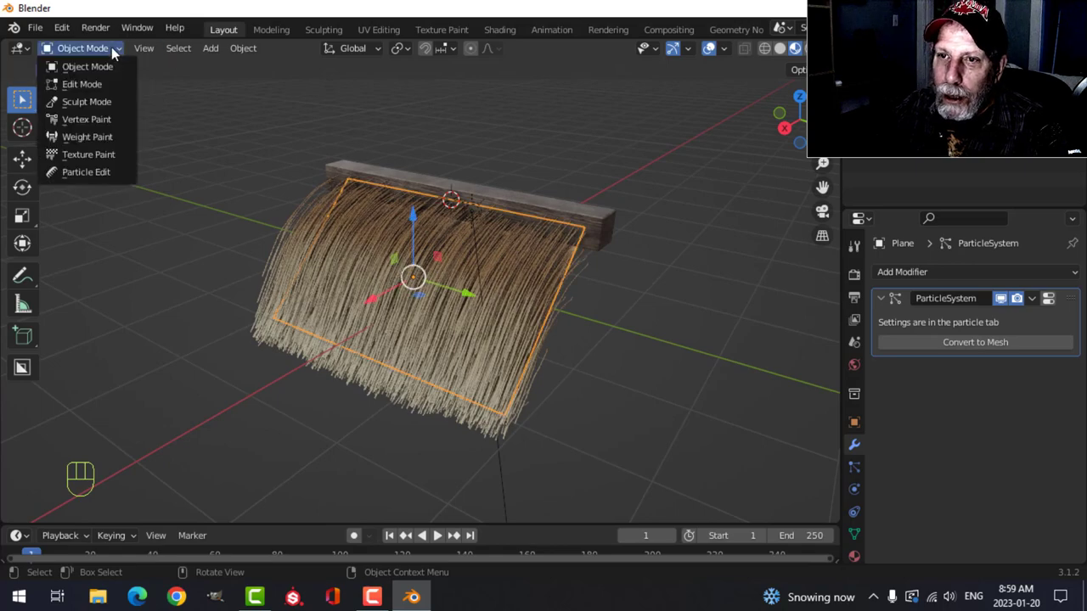
left_click(86, 171)
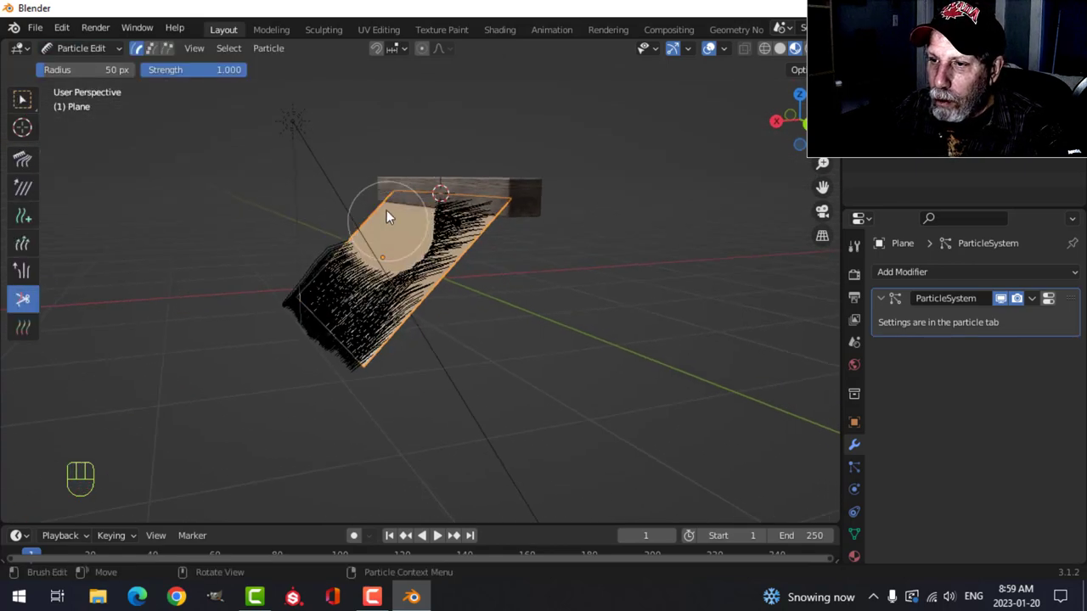
key("ctrl+z")
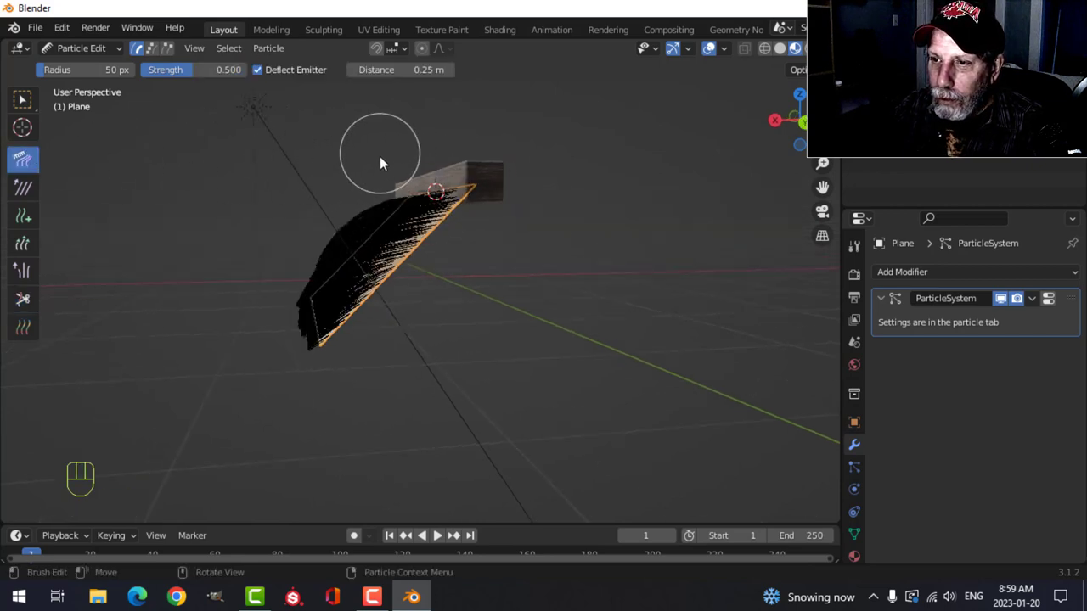
mouse_move(352, 175)
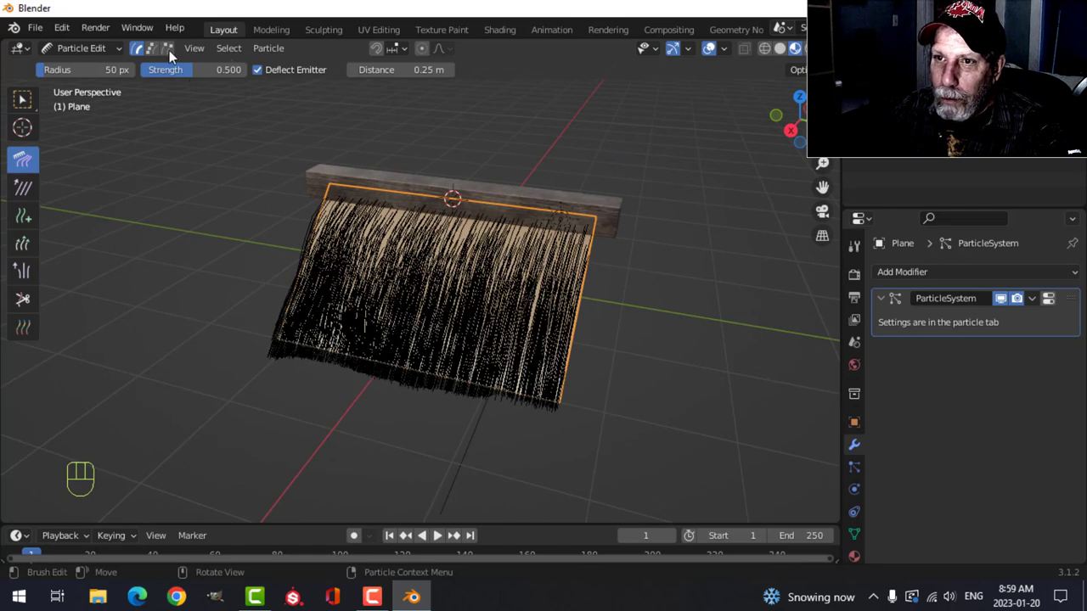
left_click(81, 47)
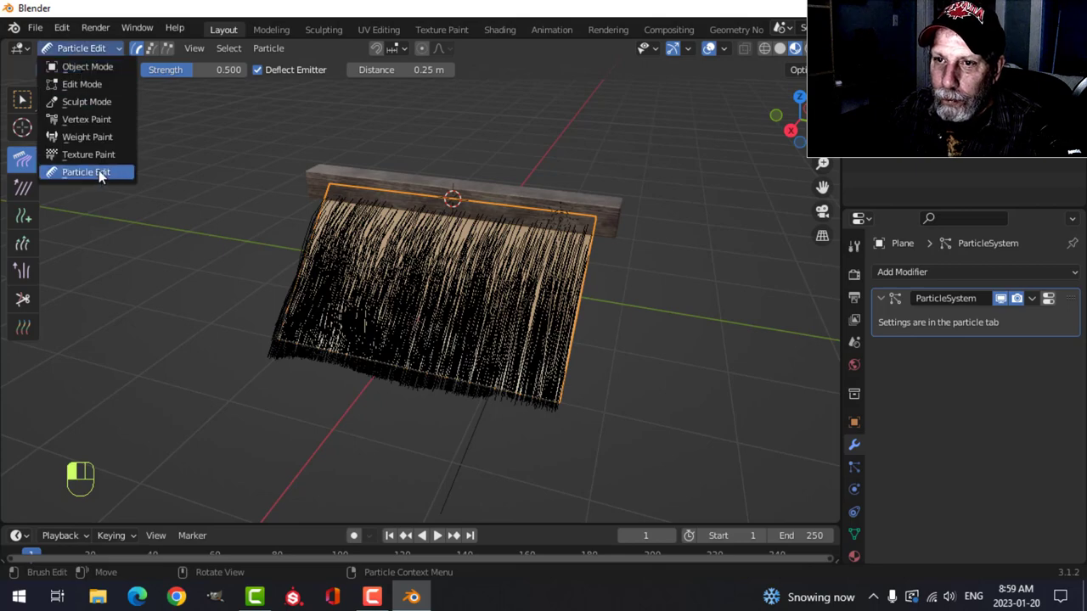
left_click(87, 66)
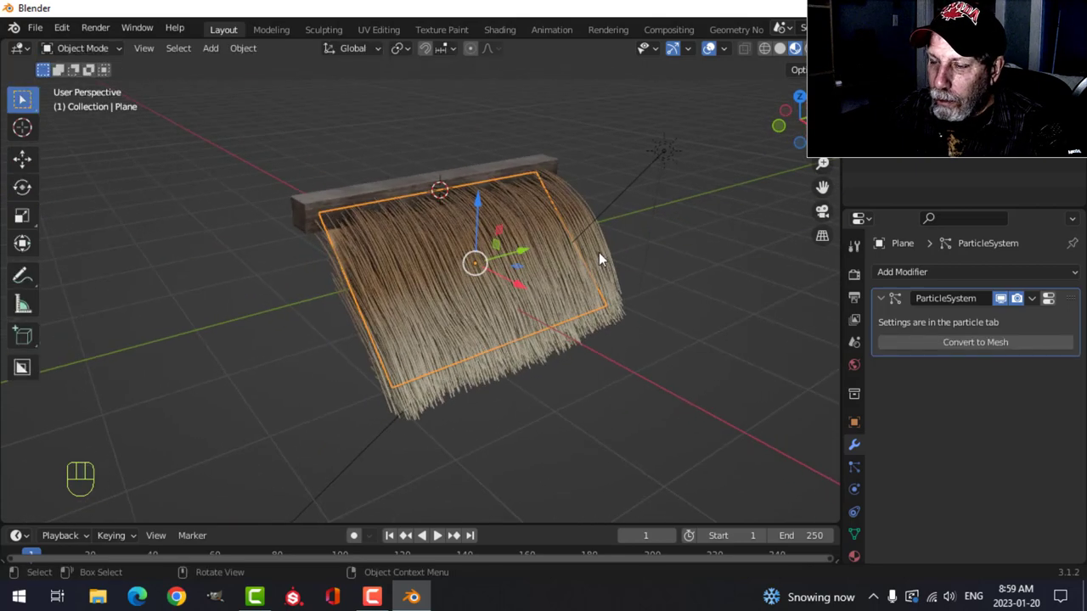
Step: Deselect all, select the hair plane and duplicate it with Shift+D
key("alt+a")
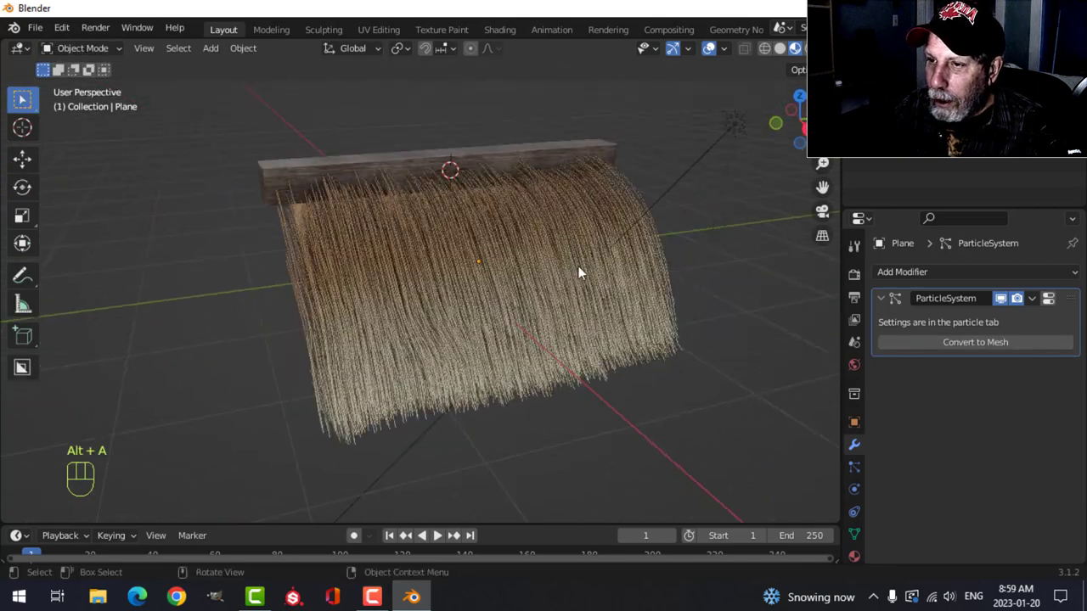
left_click_drag(580, 273, 357, 221)
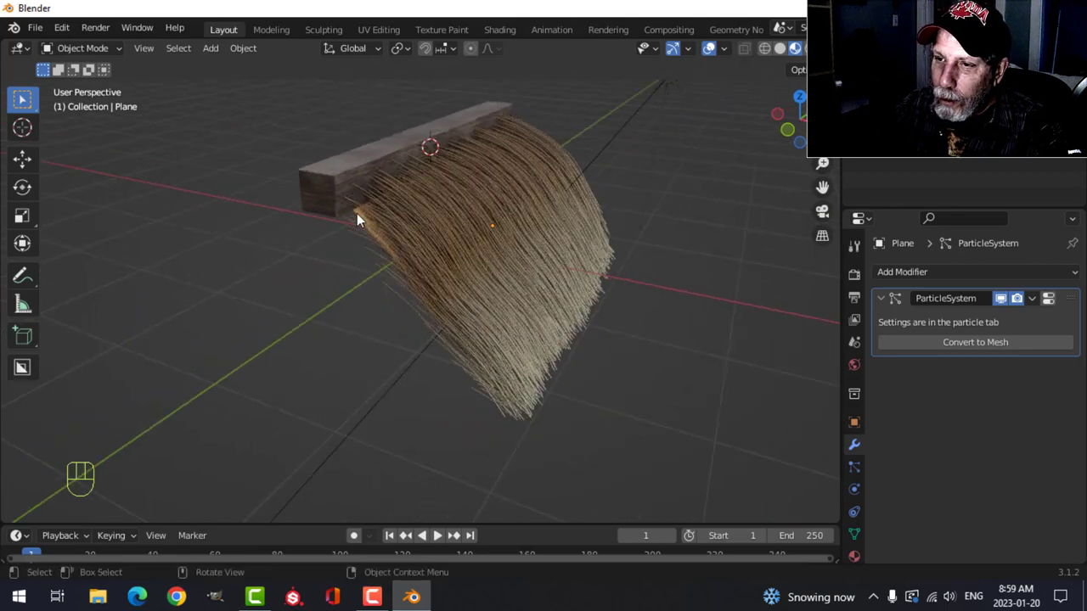
left_click(357, 219)
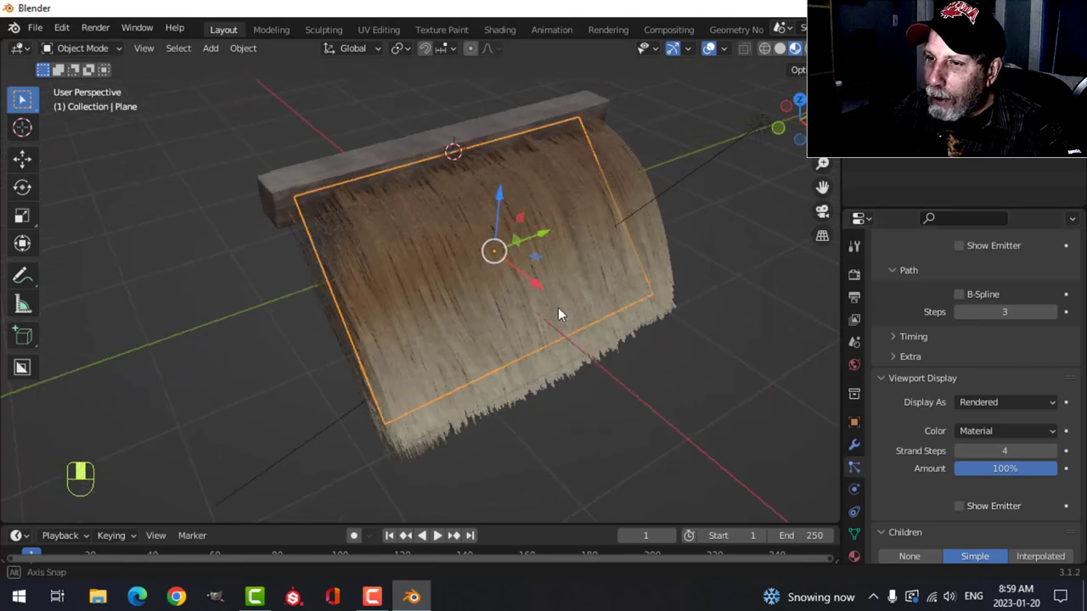
left_click_drag(559, 314, 671, 230)
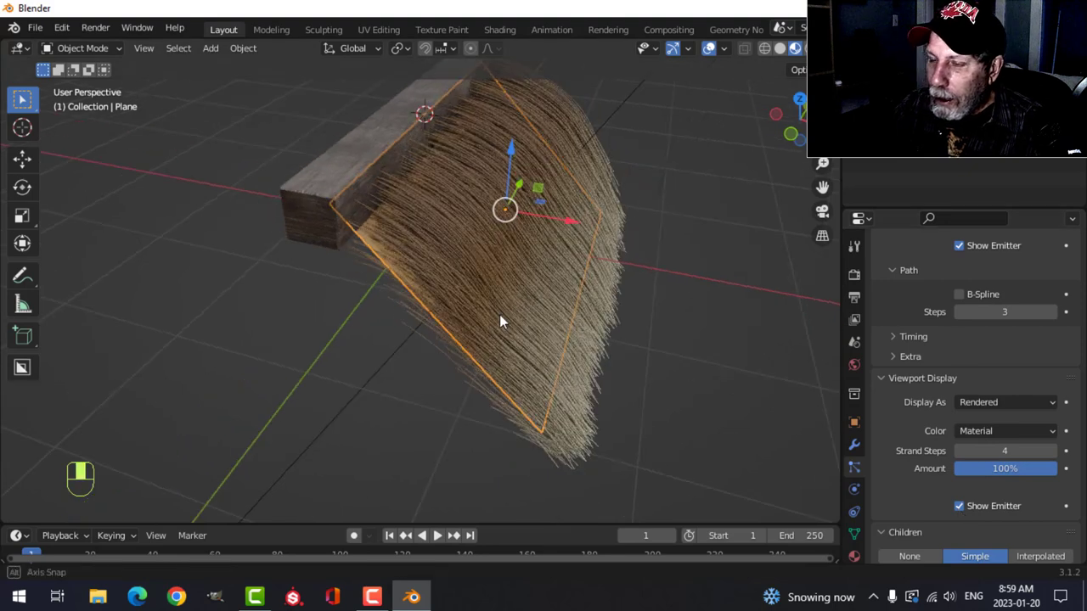
key("shift+d")
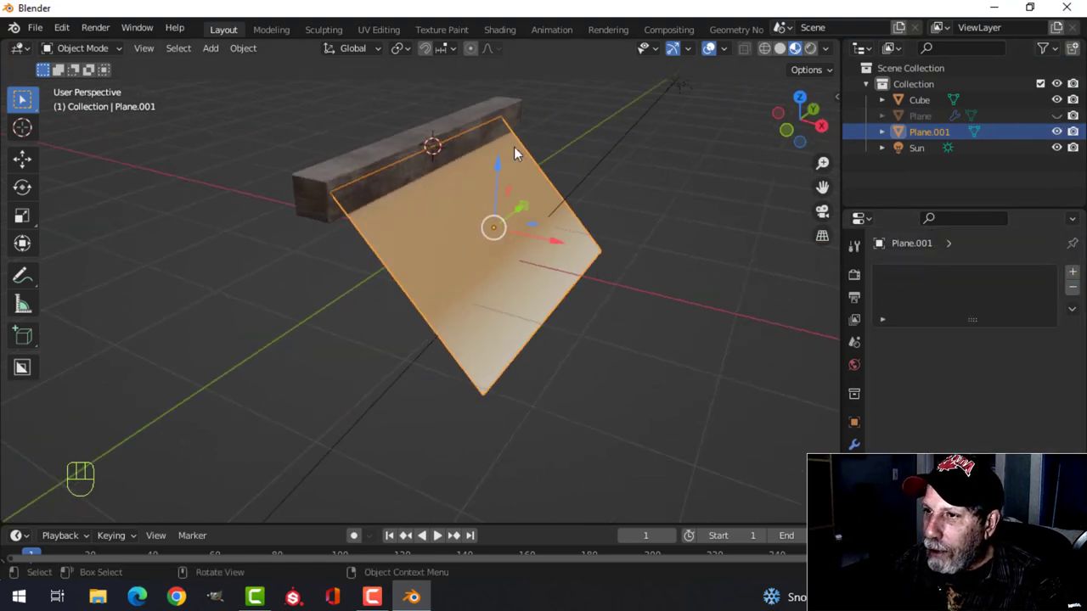
Step: Give Plane.001 the brown_planks textures and rotate its UVs 90° down the slope
left_click(499, 29)
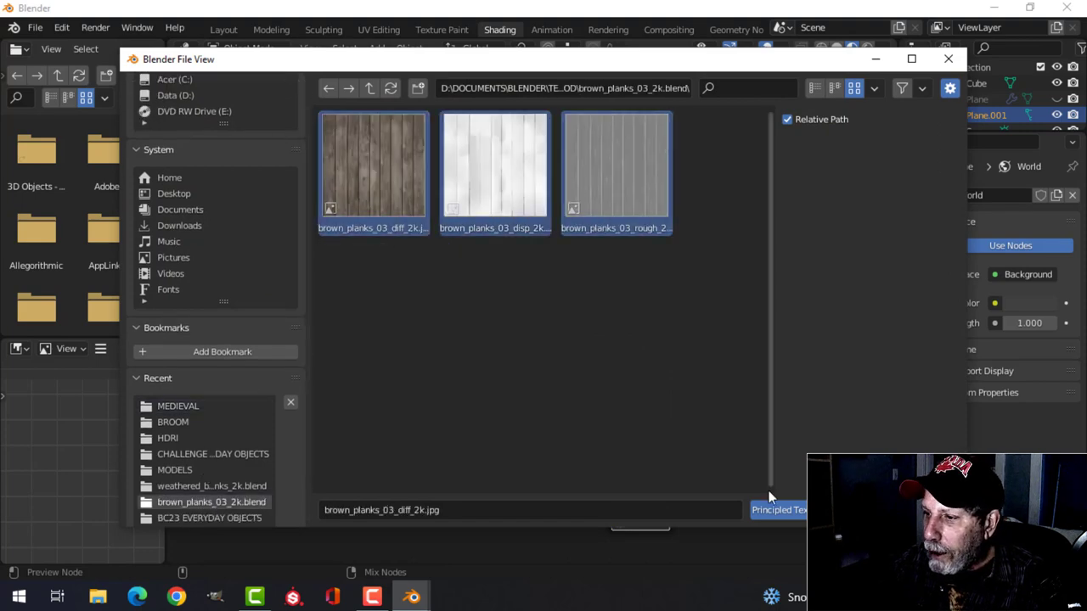
left_click(778, 510)
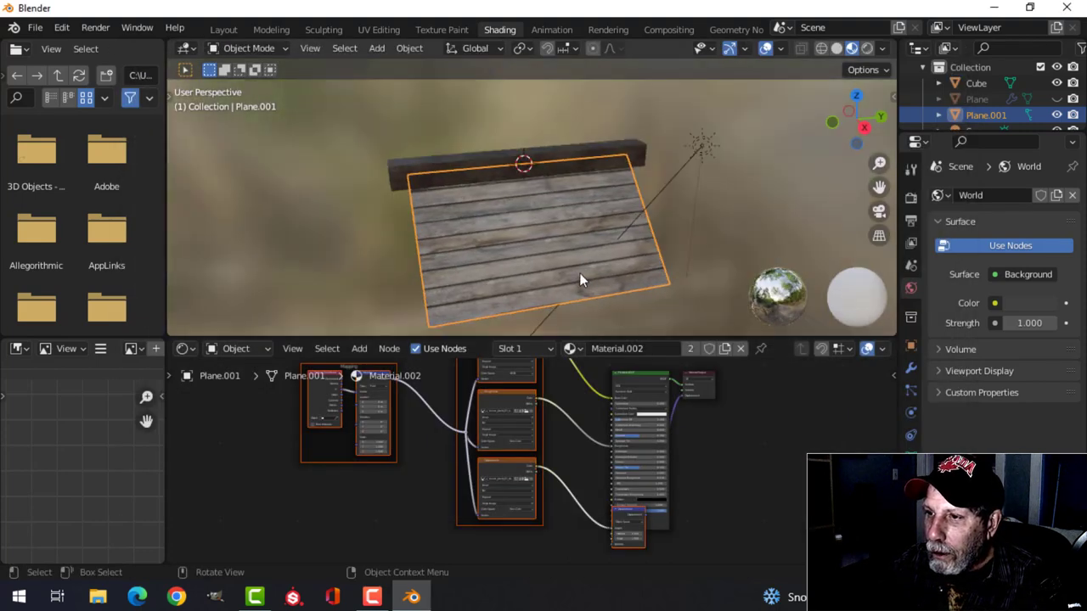
left_click(379, 29)
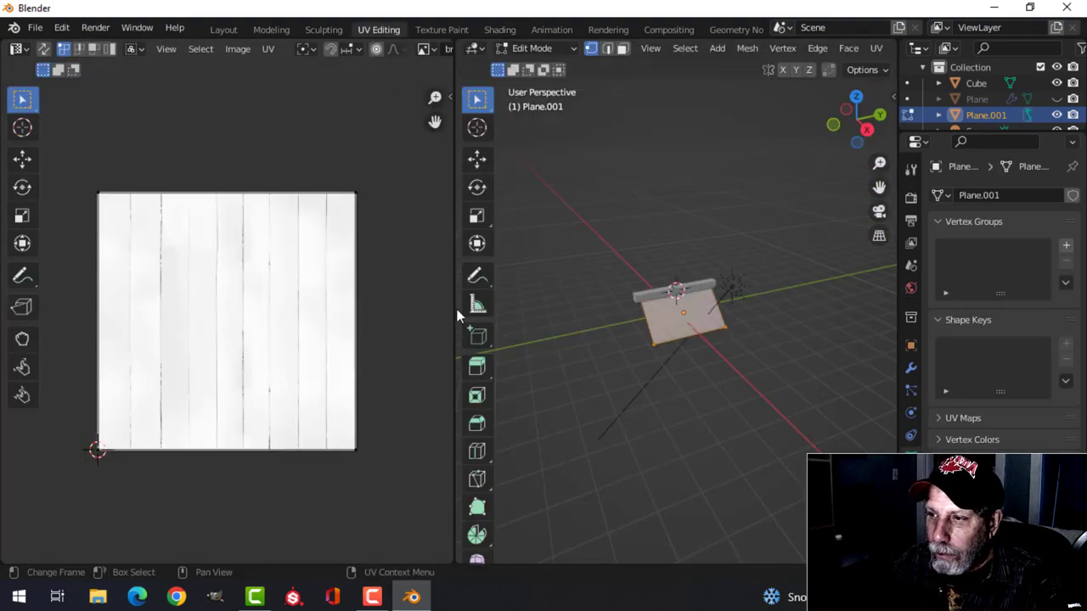
mouse_move(392, 320)
type("9")
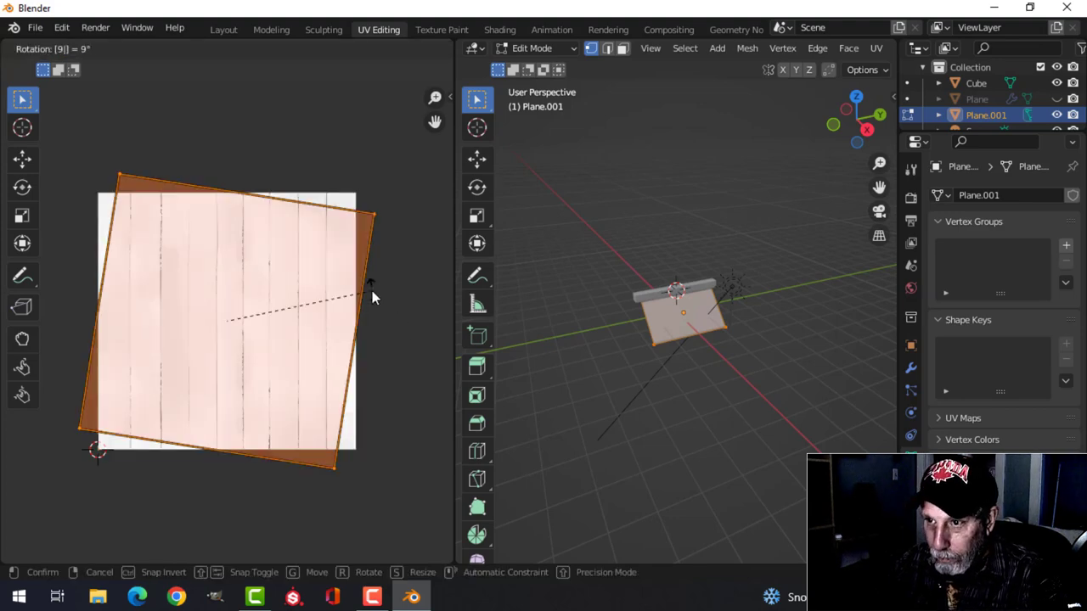
left_click(223, 29)
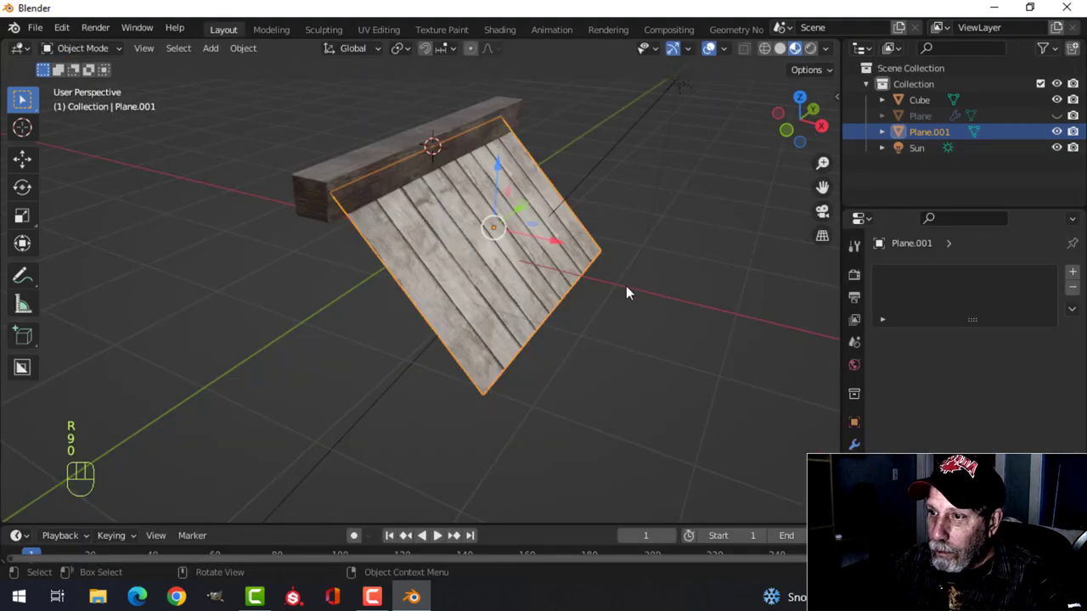
left_click_drag(628, 293, 531, 287)
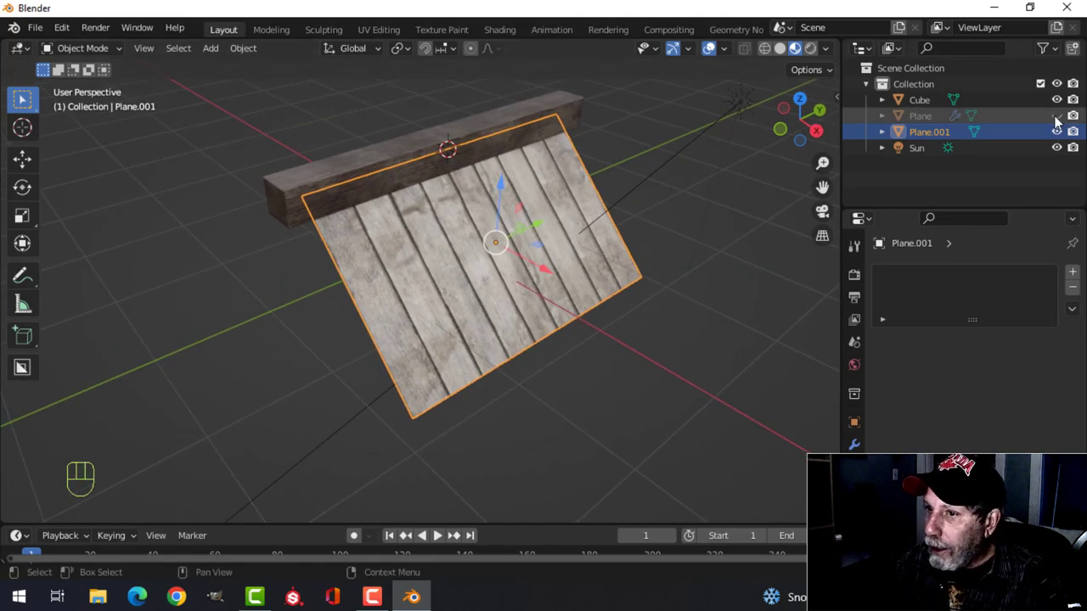
Step: Unhide and select Plane, then orbit to inspect the straw over the planks
left_click(1057, 115)
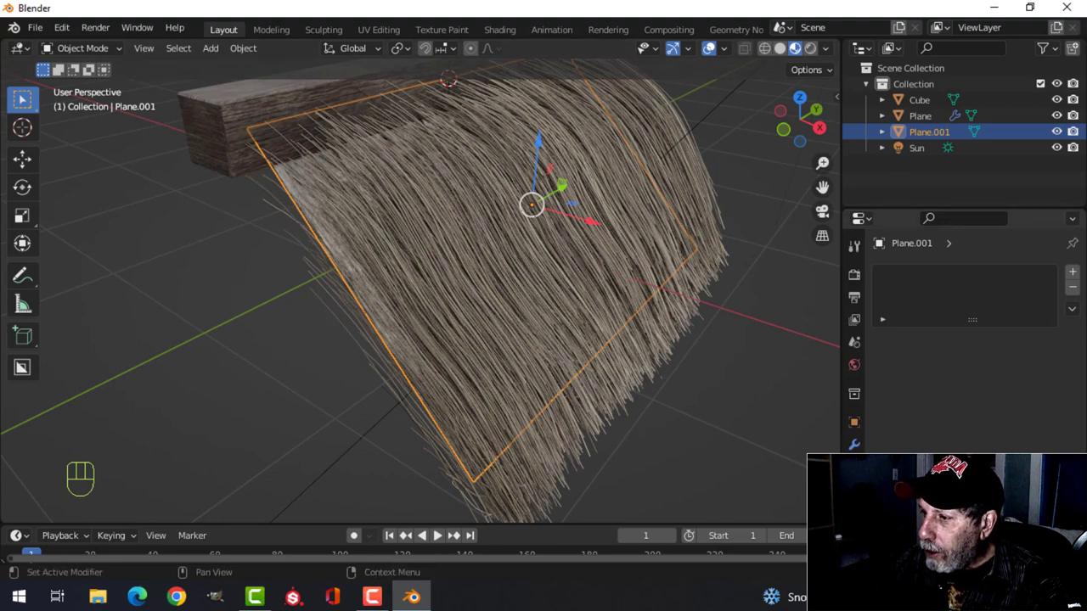
left_click(920, 116)
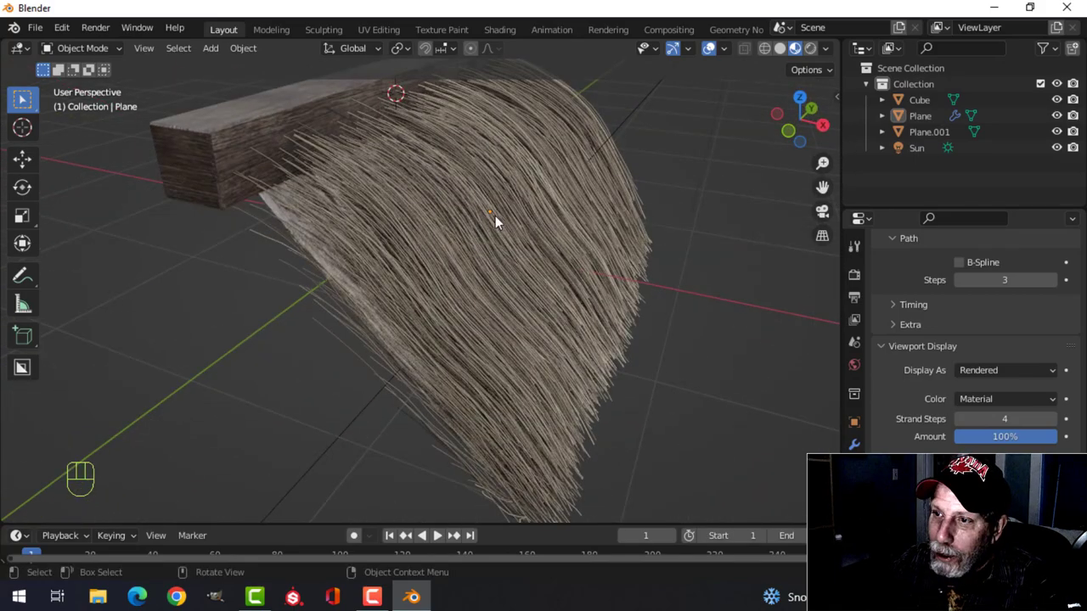
left_click_drag(496, 224, 315, 232)
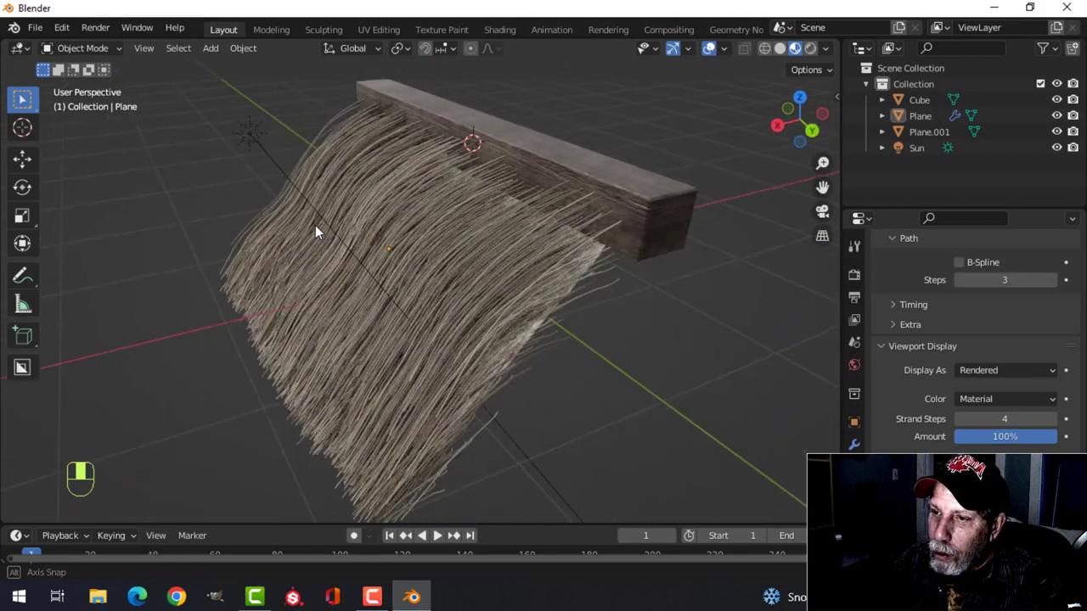
left_click_drag(314, 234, 484, 263)
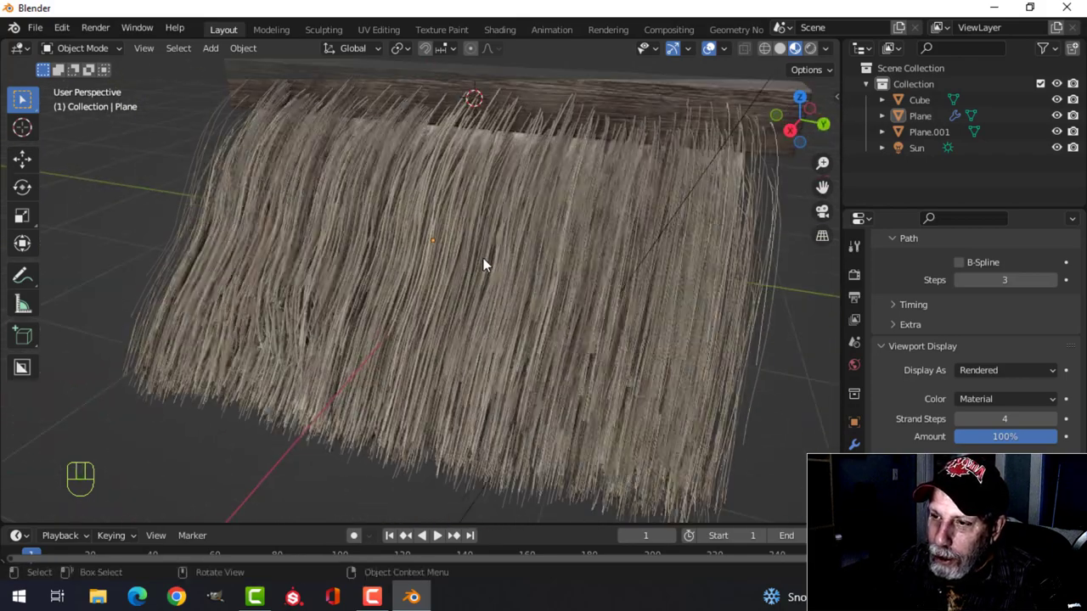